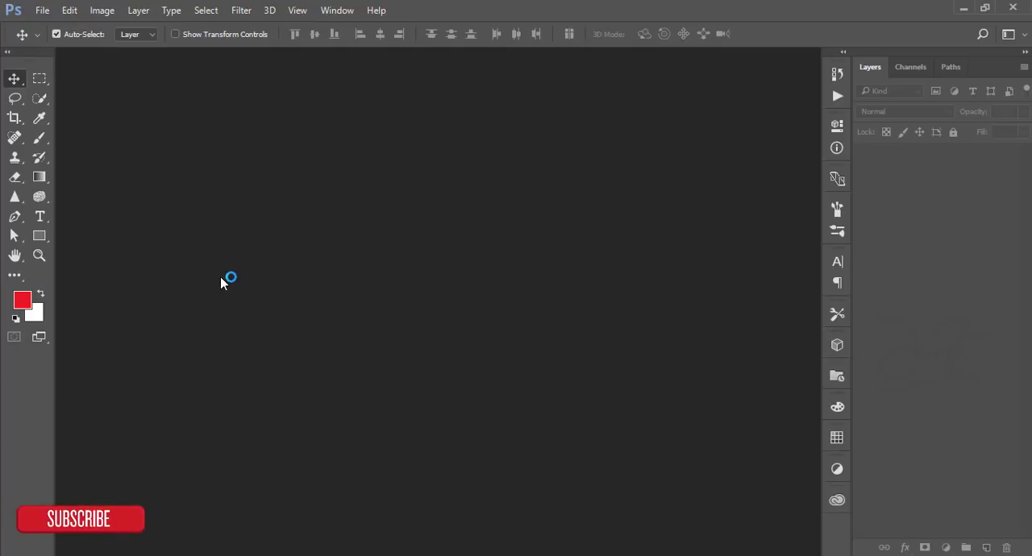
mouse_move(190, 156)
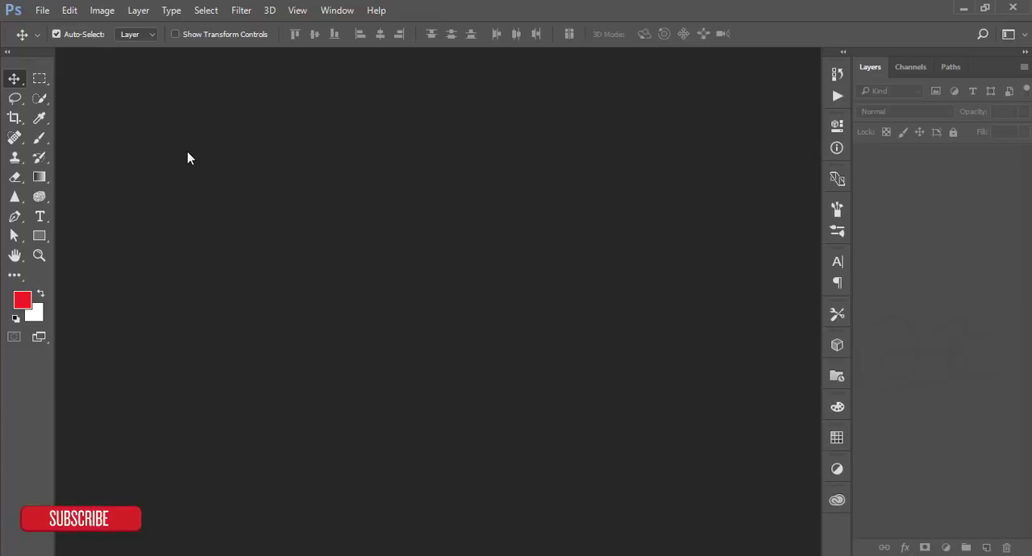
Open 5745.jpg from the Girl-vaping folder via File > Open.
click(71, 9)
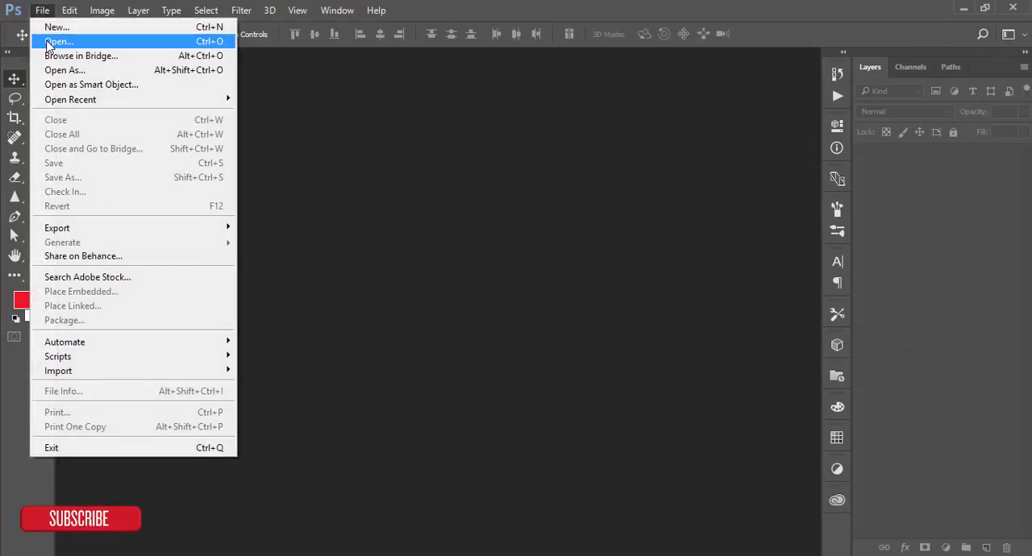
click(58, 39)
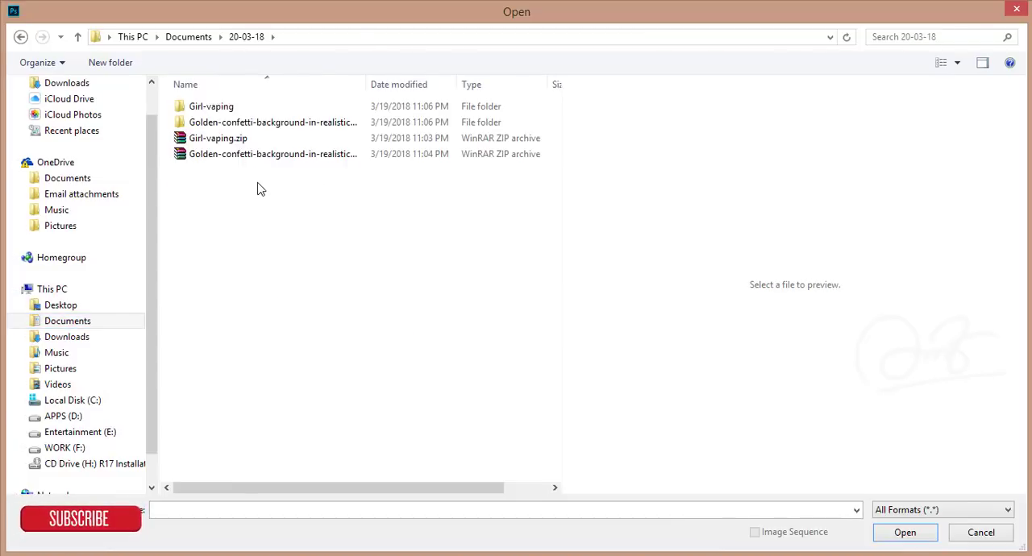
double_click(211, 107)
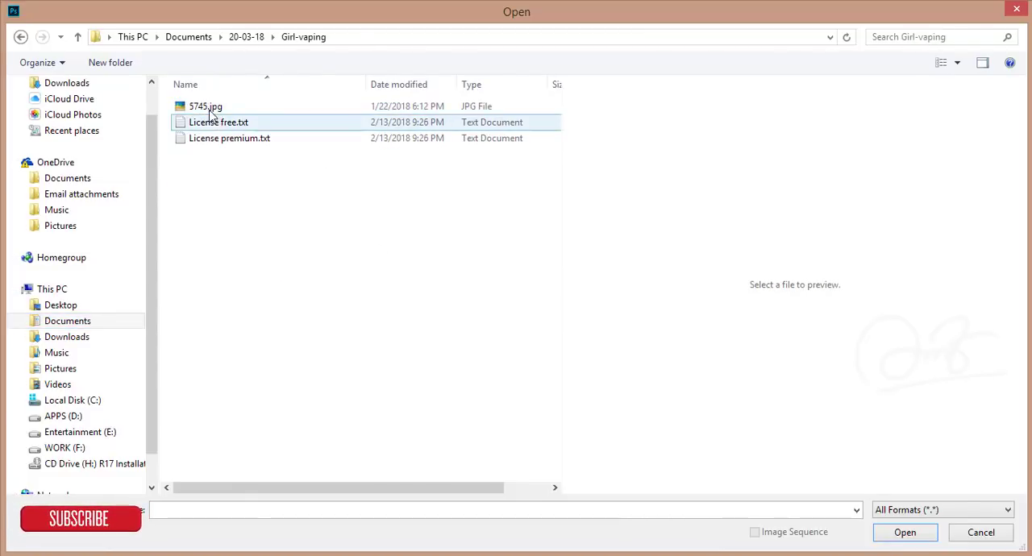
click(205, 107)
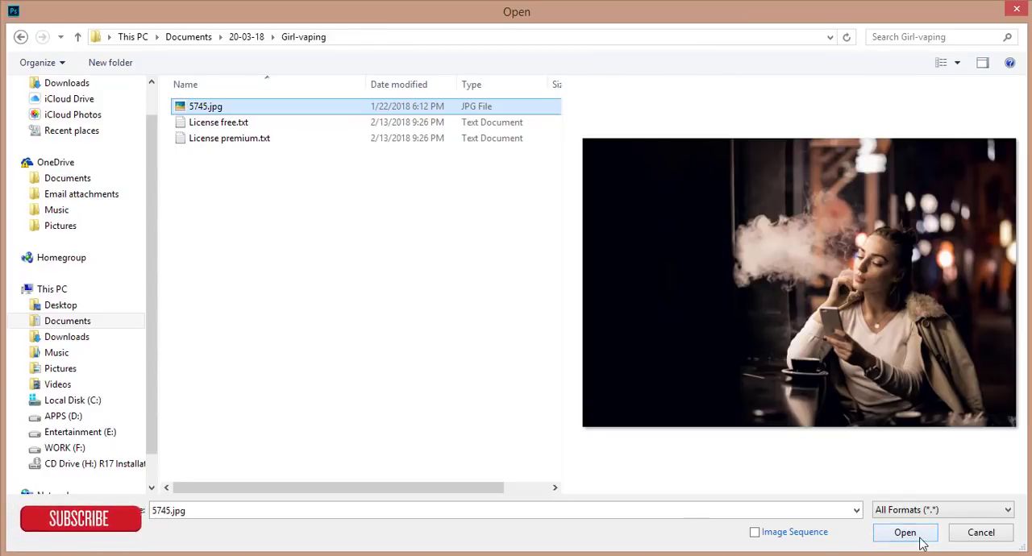
click(905, 532)
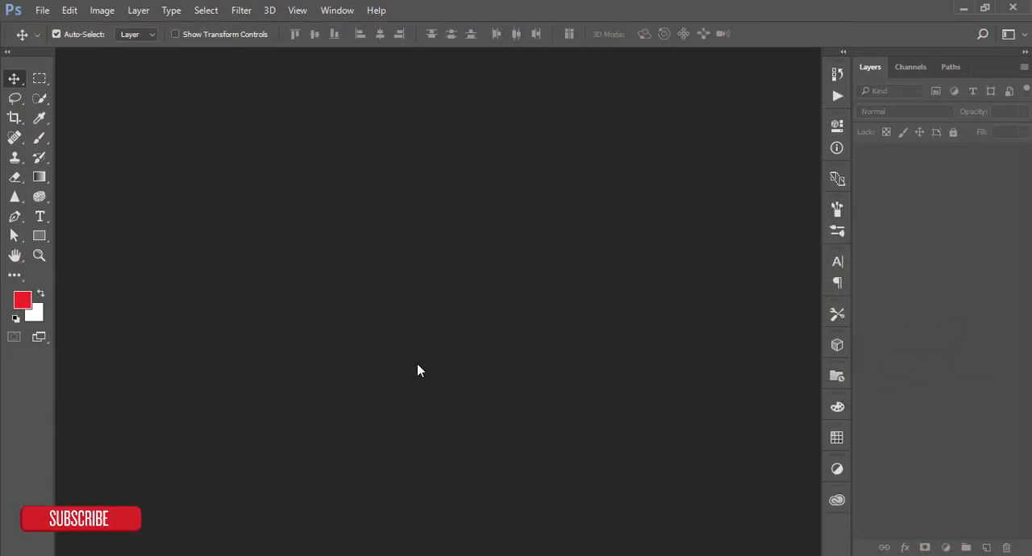
Duplicate the Background layer into a Background copy with Ctrl+J.
click(69, 13)
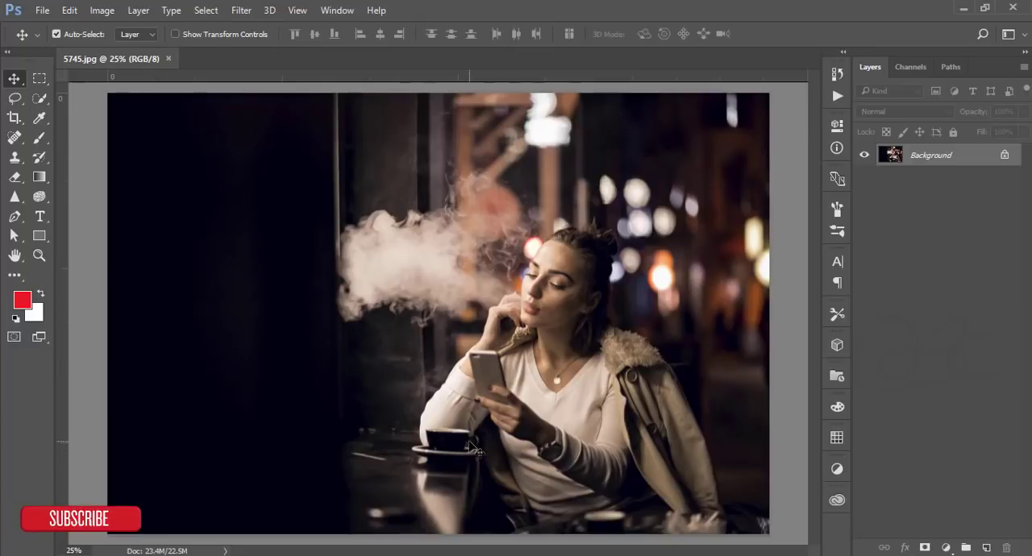
mouse_move(713, 363)
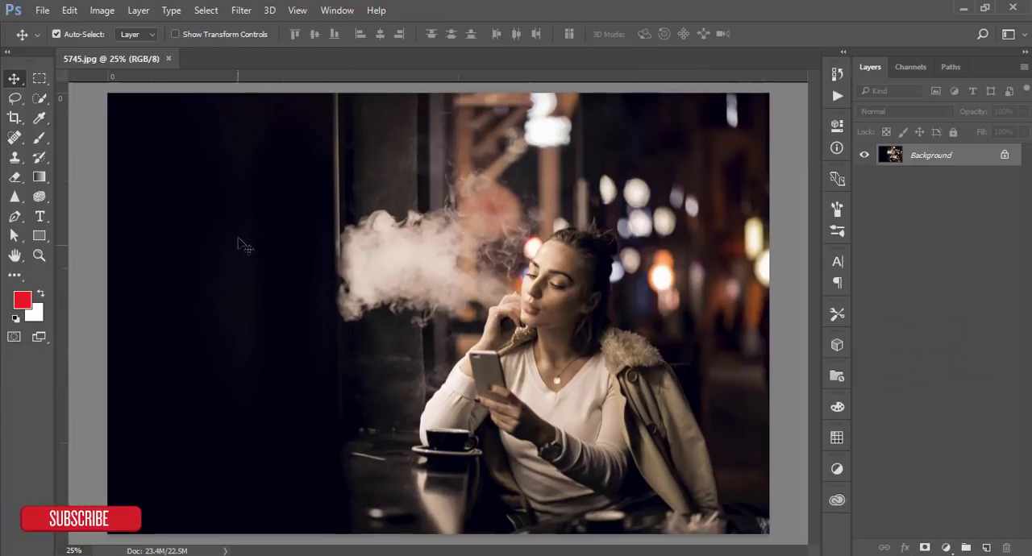
mouse_move(364, 189)
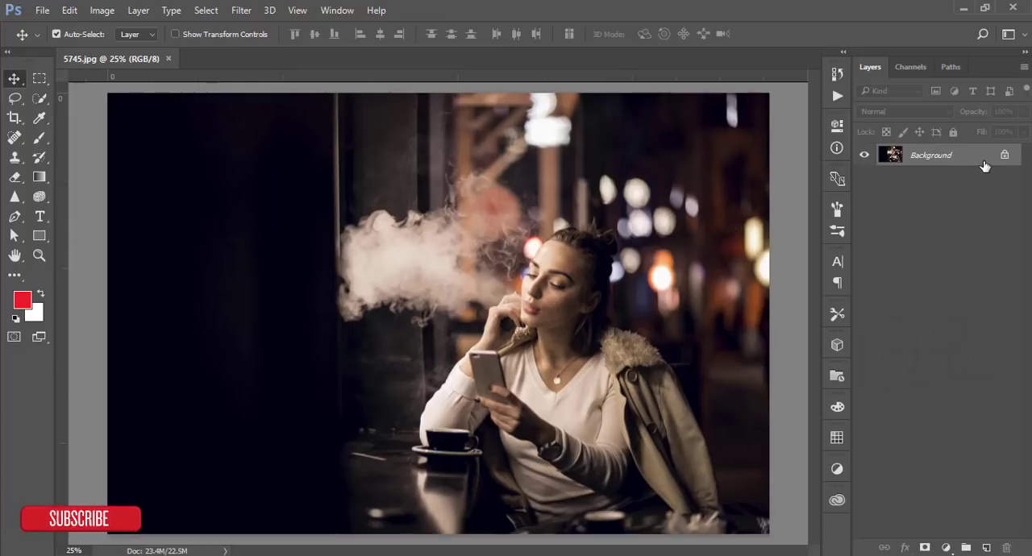
key(Ctrl+J)
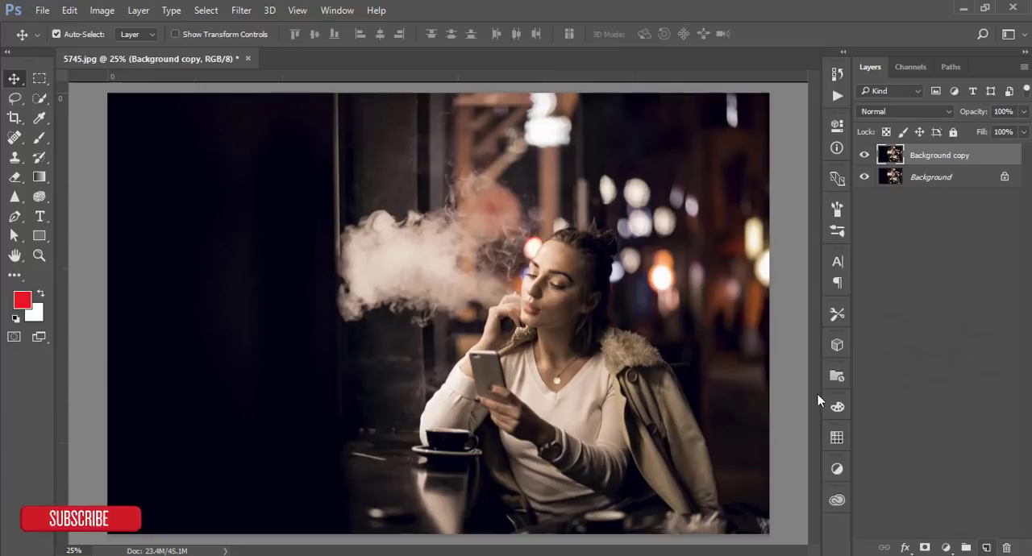
mouse_move(242, 9)
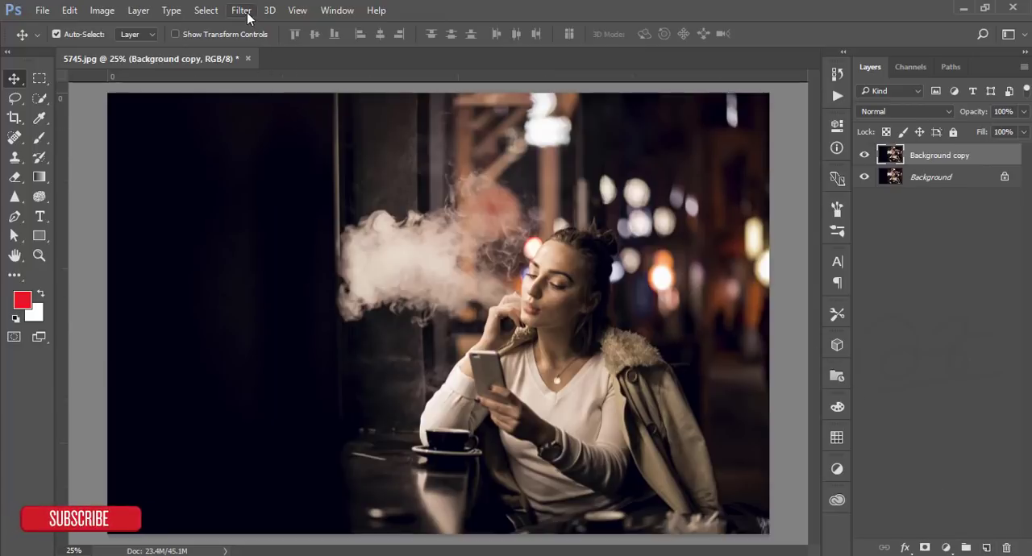
mouse_move(468, 265)
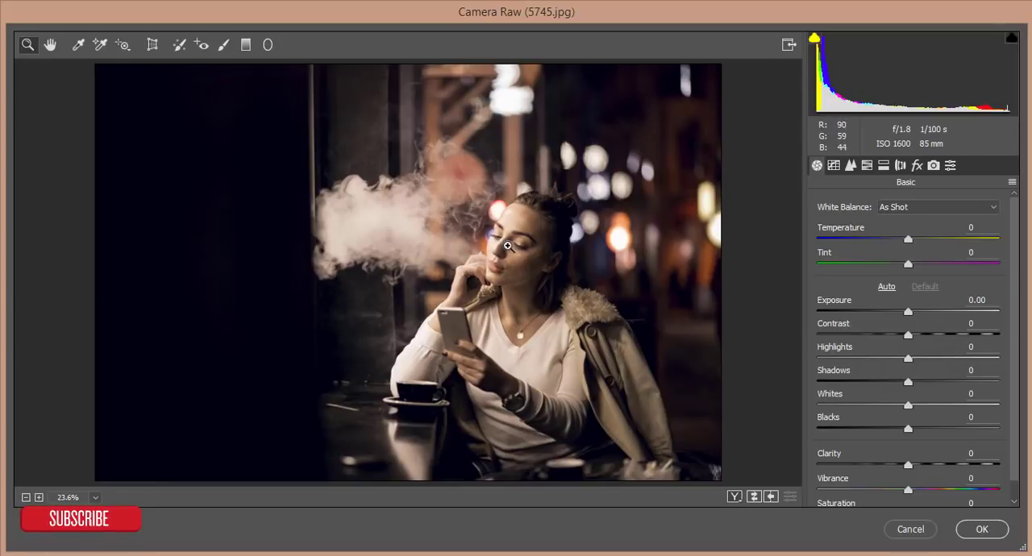
mouse_move(551, 58)
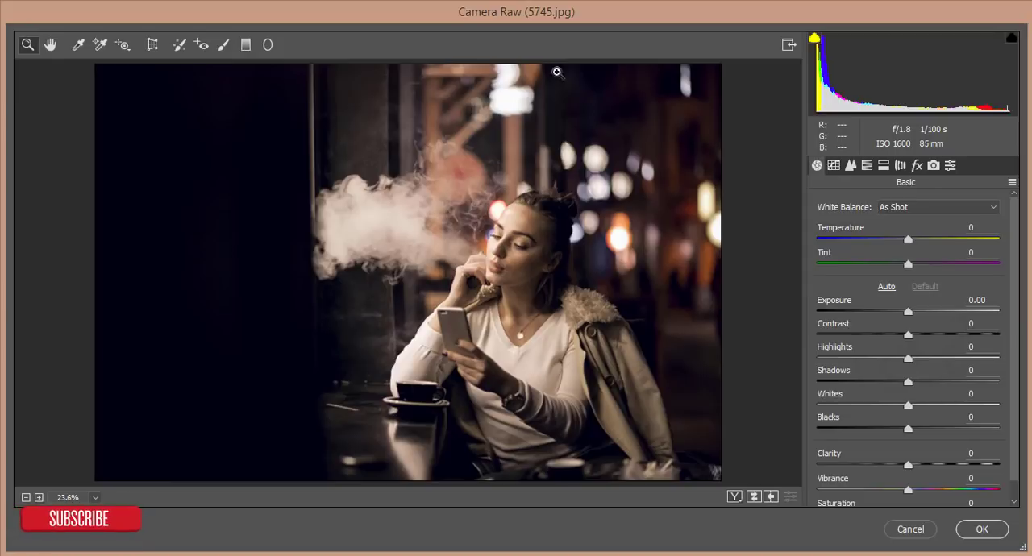
mouse_move(548, 62)
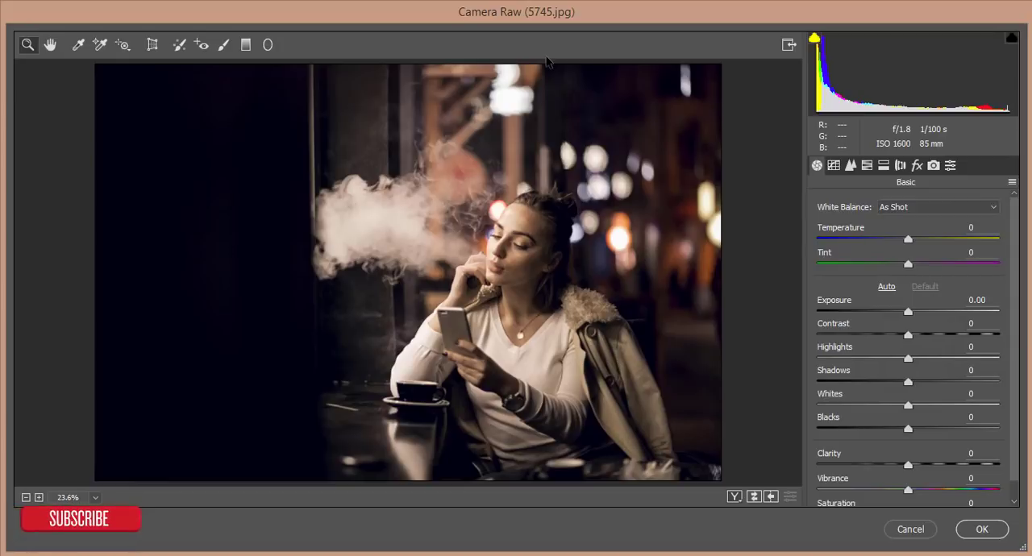
mouse_move(543, 208)
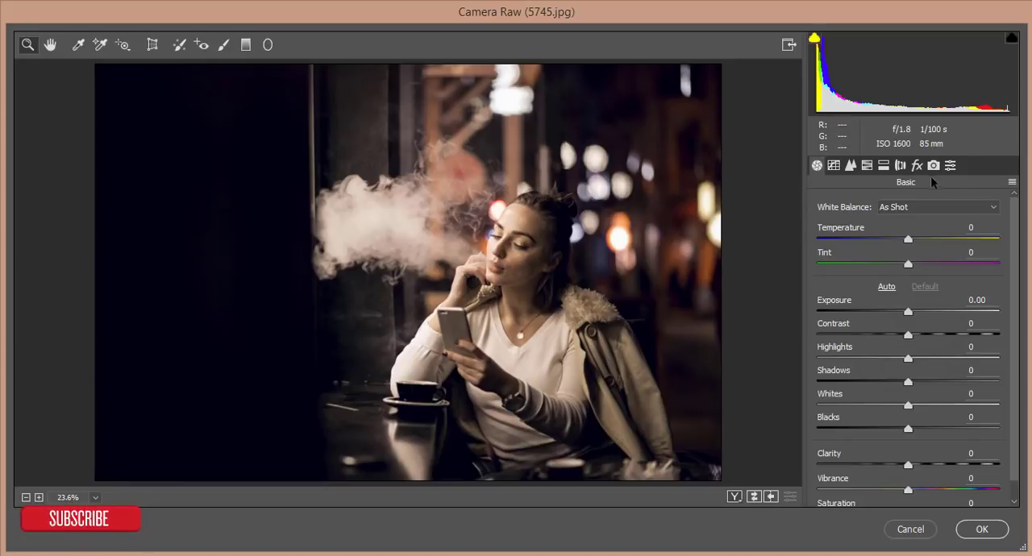
In Camera Calibration set Blue Primary hue -52, saturation +20, and Red Primary saturation about -25.
click(951, 164)
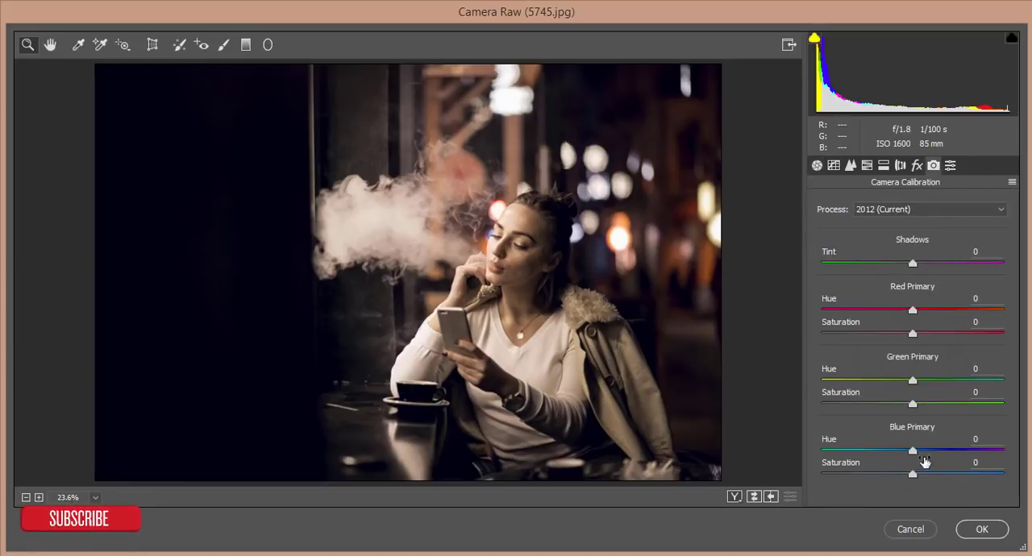
drag(912, 452, 861, 451)
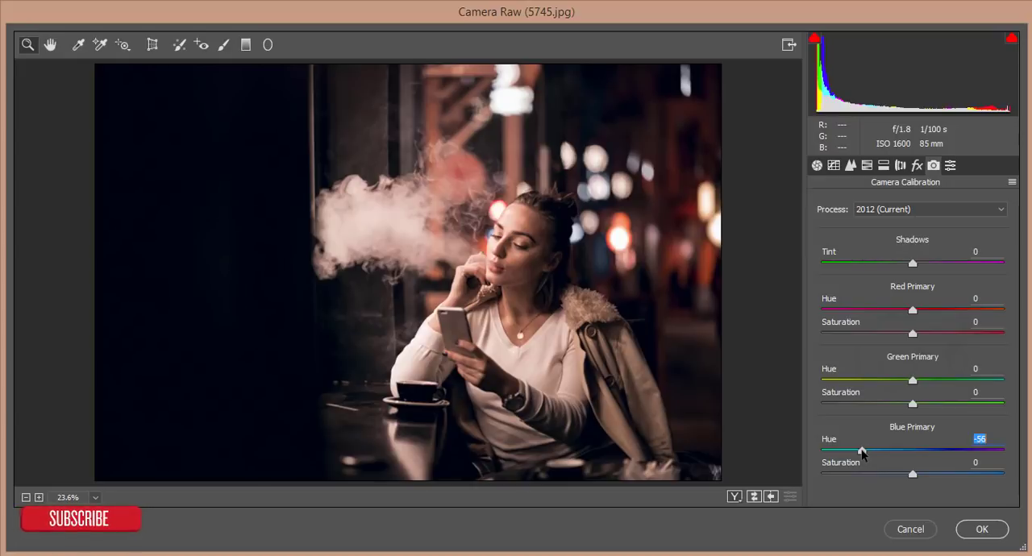
drag(861, 451, 864, 451)
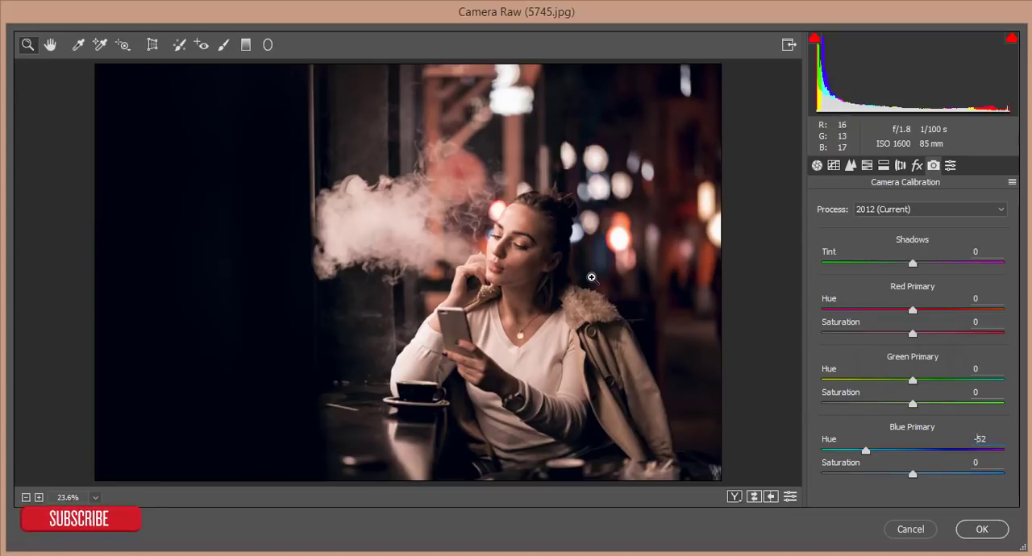
mouse_move(618, 331)
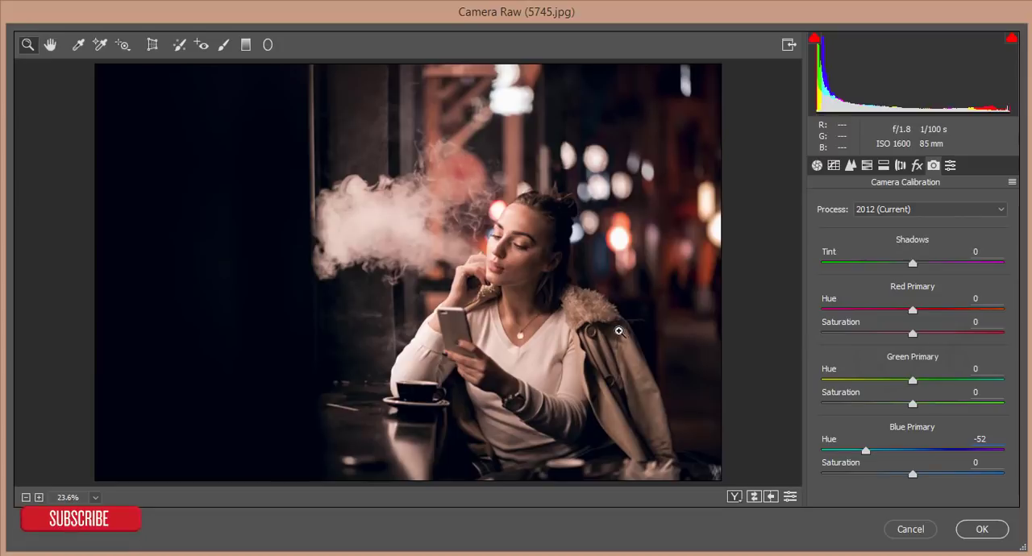
mouse_move(591, 257)
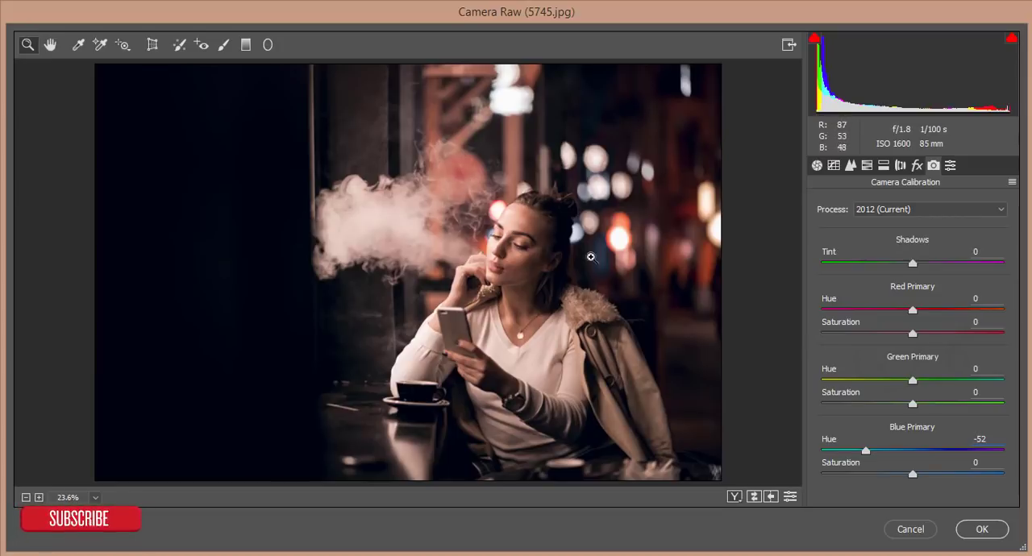
mouse_move(593, 239)
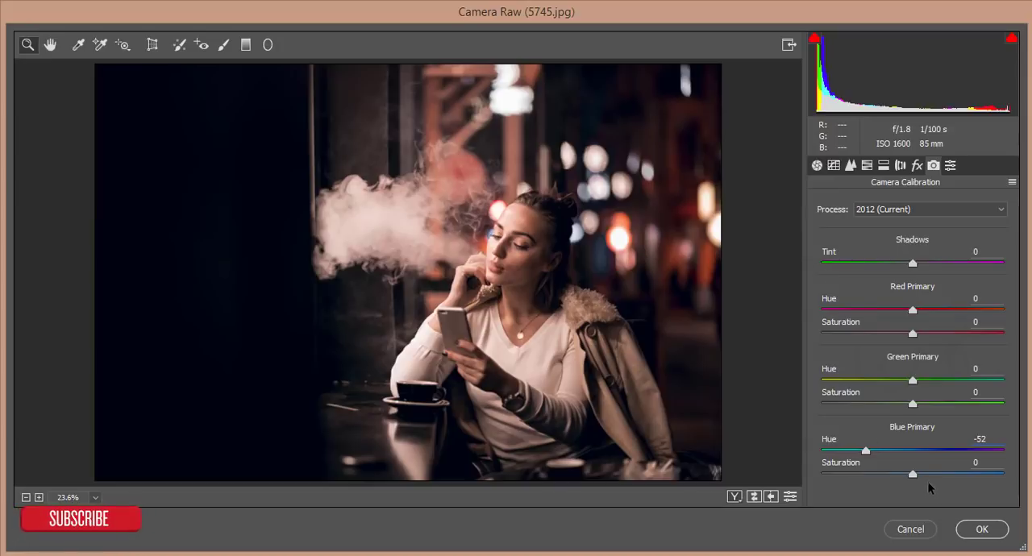
drag(913, 474, 933, 474)
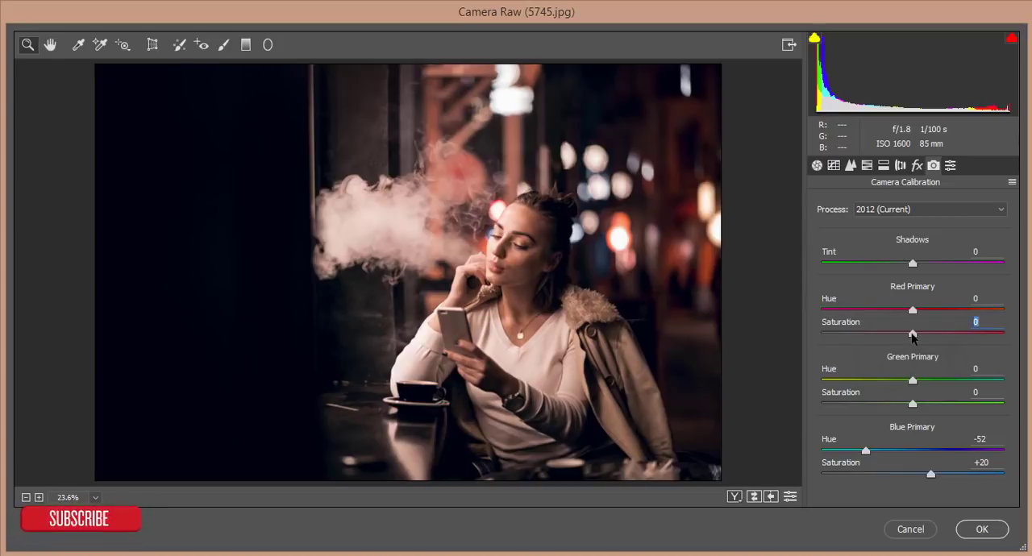
drag(913, 334, 893, 334)
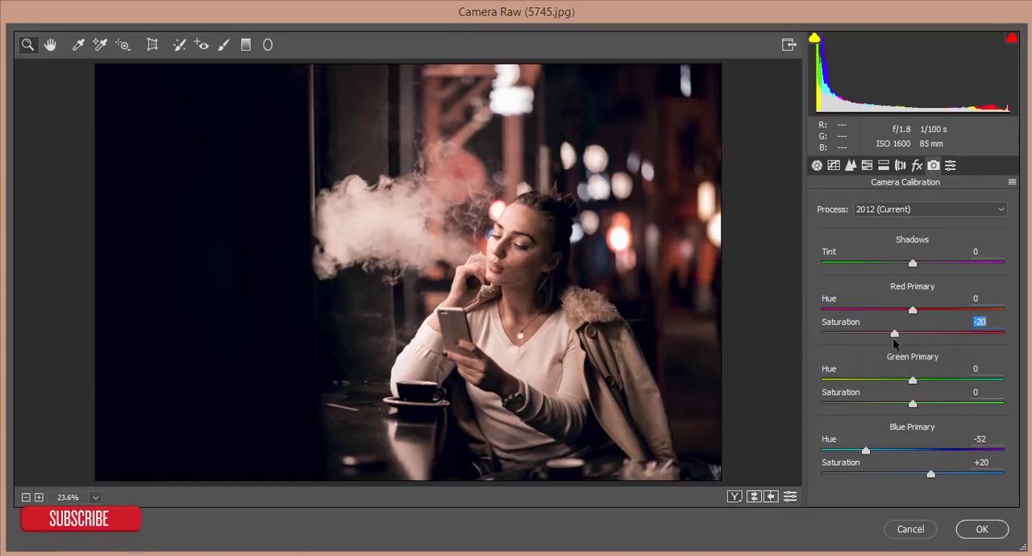
drag(896, 332, 890, 332)
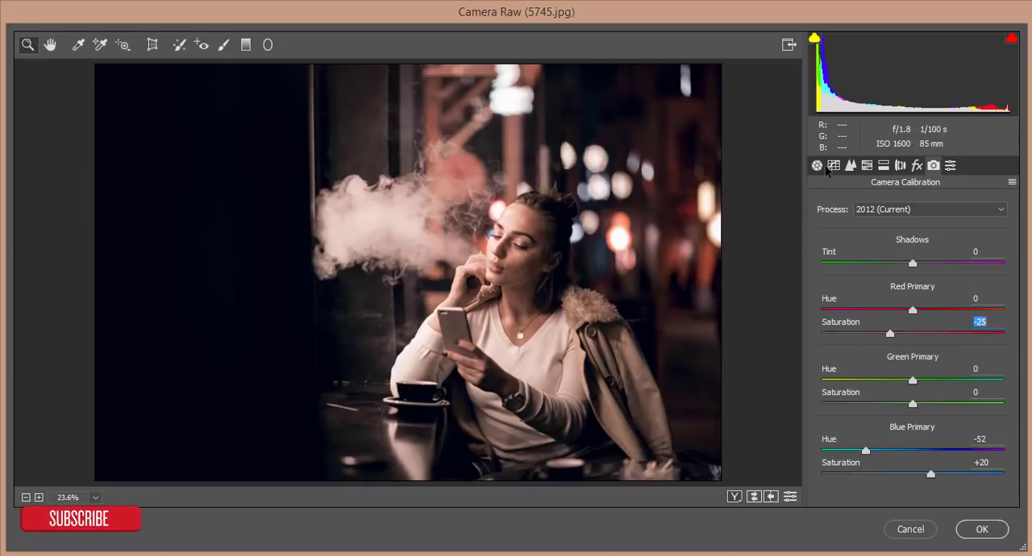
In Basic set Exposure -0.15, Contrast +6, Highlights -19, Shadows +13, Whites +10, Blacks -23, Clarity +5.
click(826, 164)
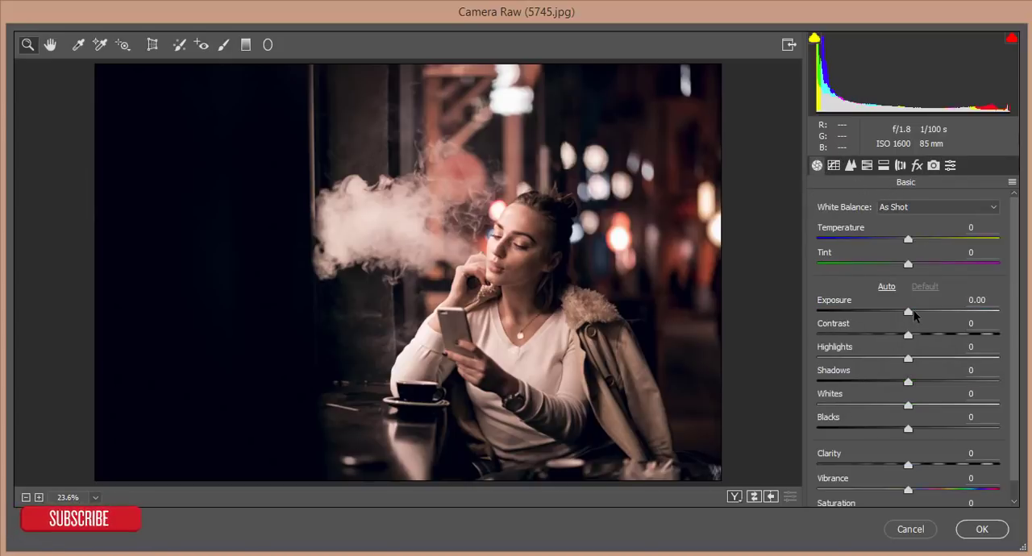
drag(908, 313, 904, 313)
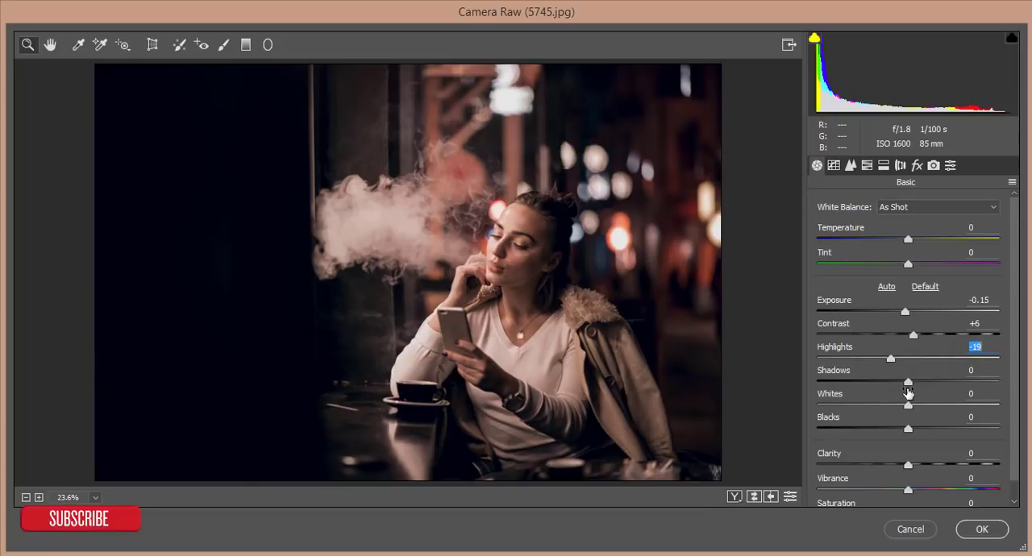
drag(908, 381, 919, 381)
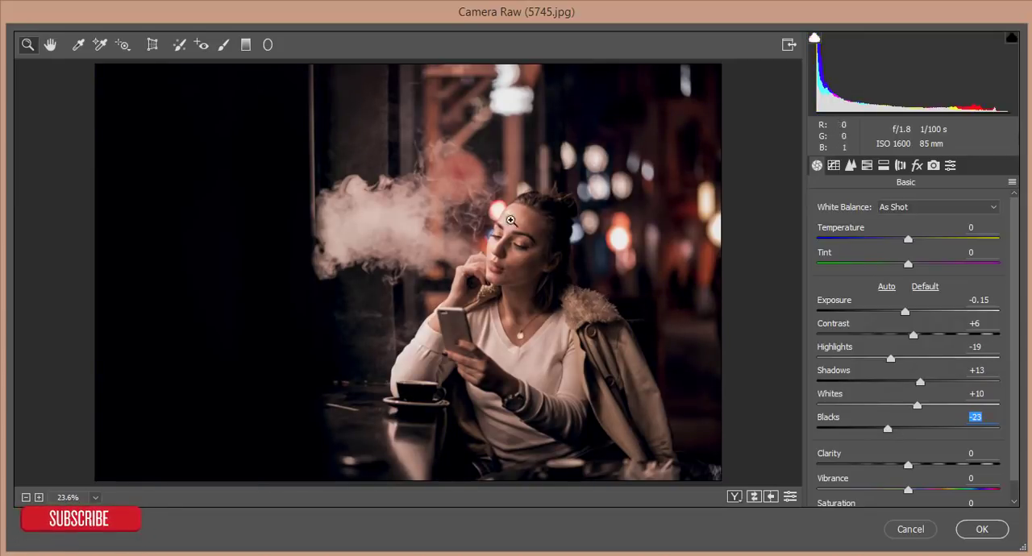
mouse_move(590, 278)
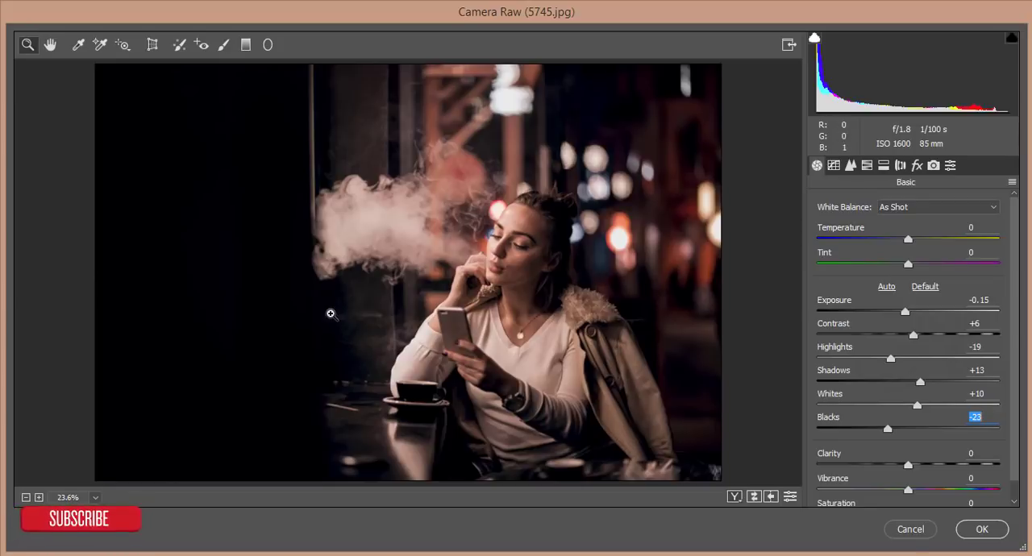
mouse_move(595, 284)
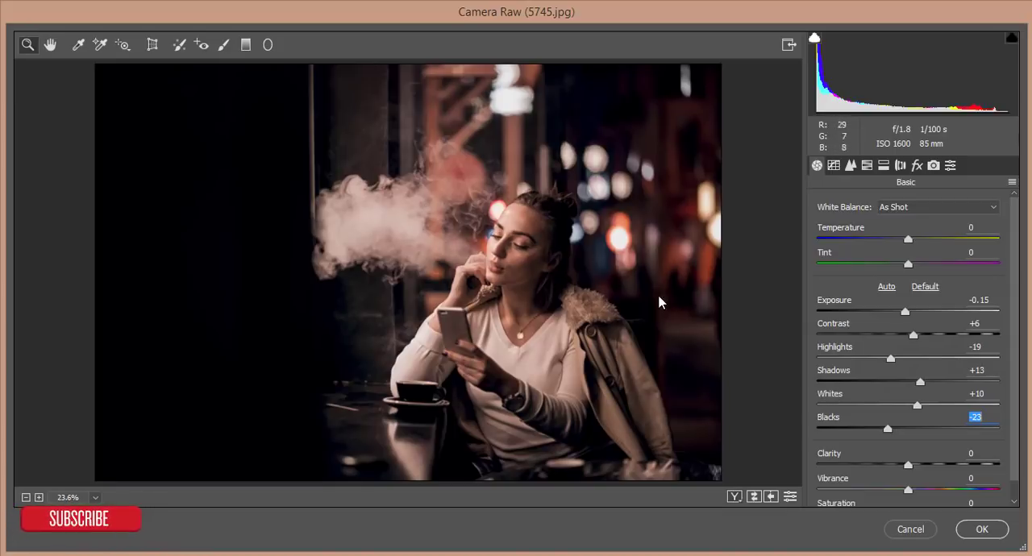
mouse_move(400, 288)
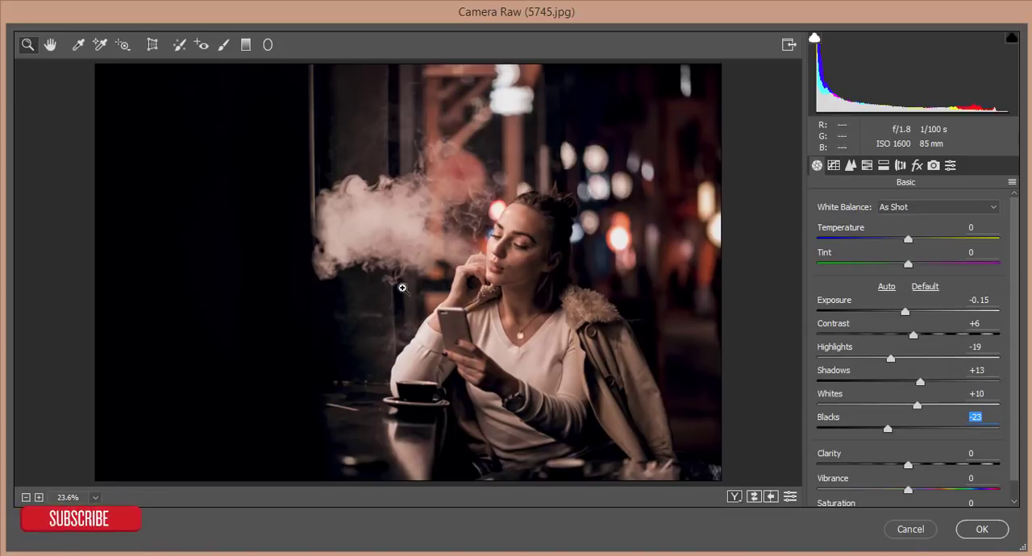
scroll(down, 3)
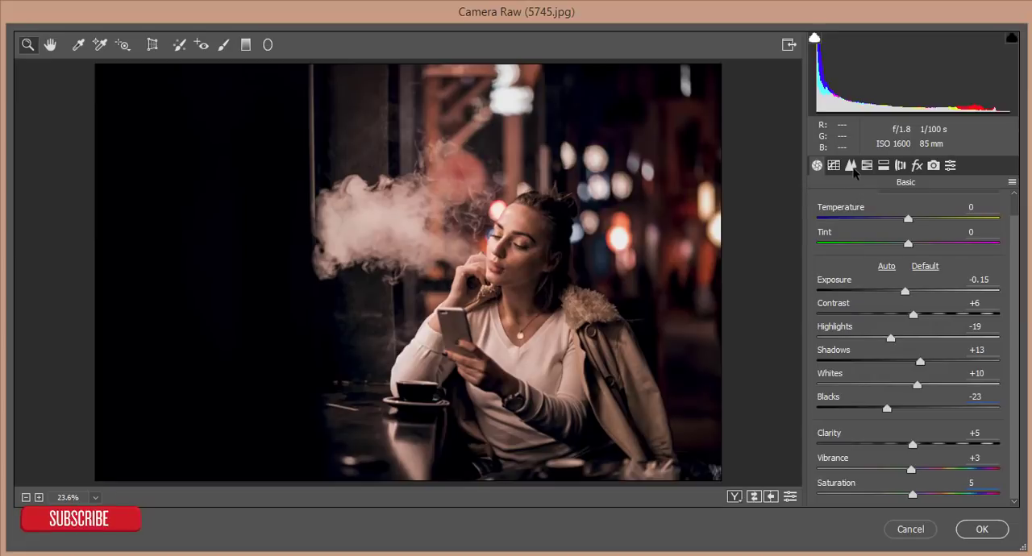
In HSL lower Oranges saturation, darken Reds luminance, and boost Aquas and Blues saturation.
click(852, 165)
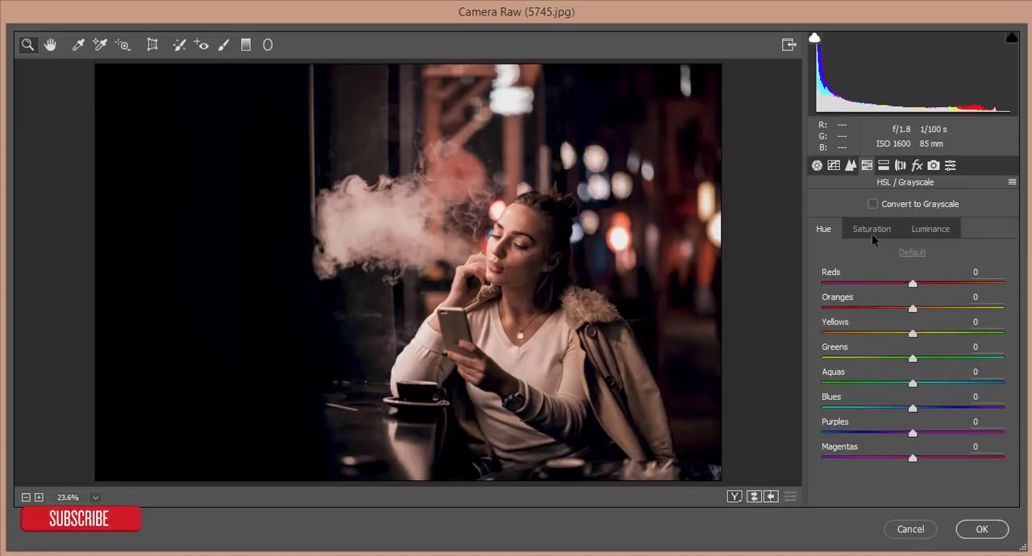
click(871, 229)
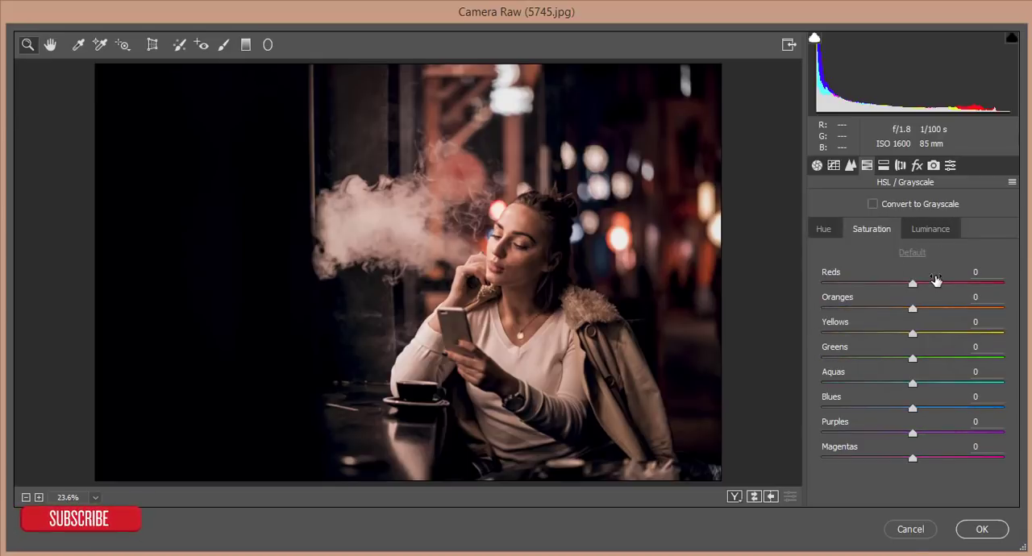
drag(912, 308, 891, 308)
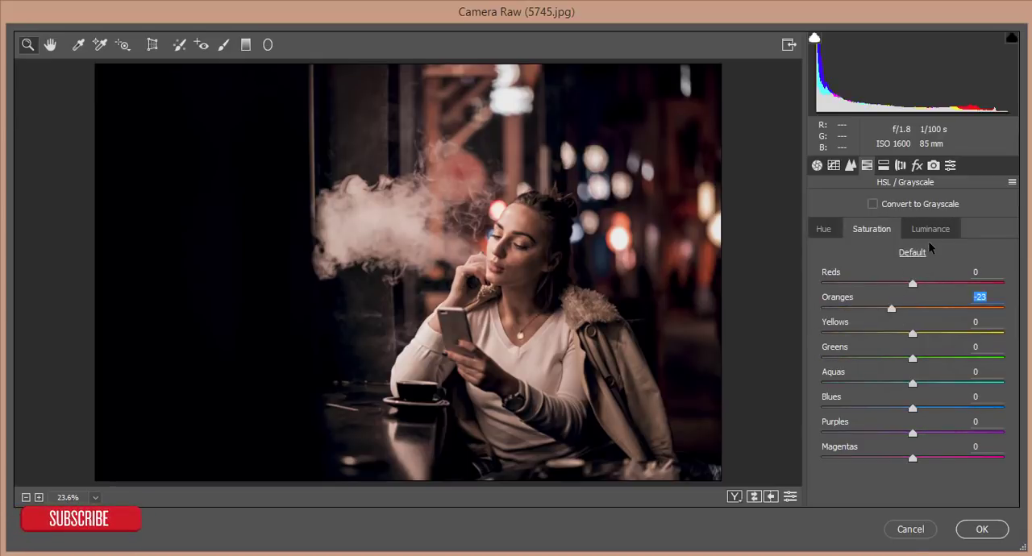
click(930, 229)
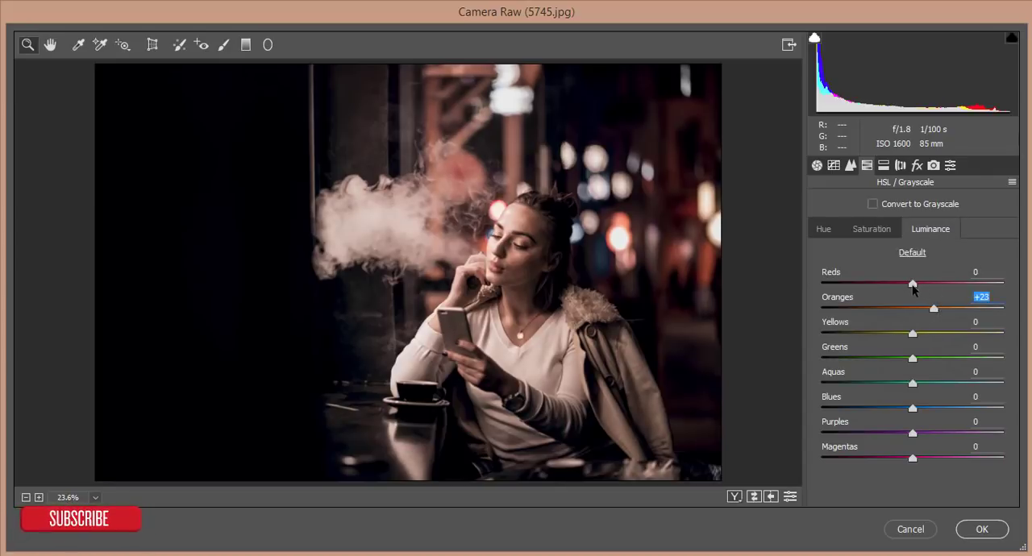
drag(912, 284, 903, 284)
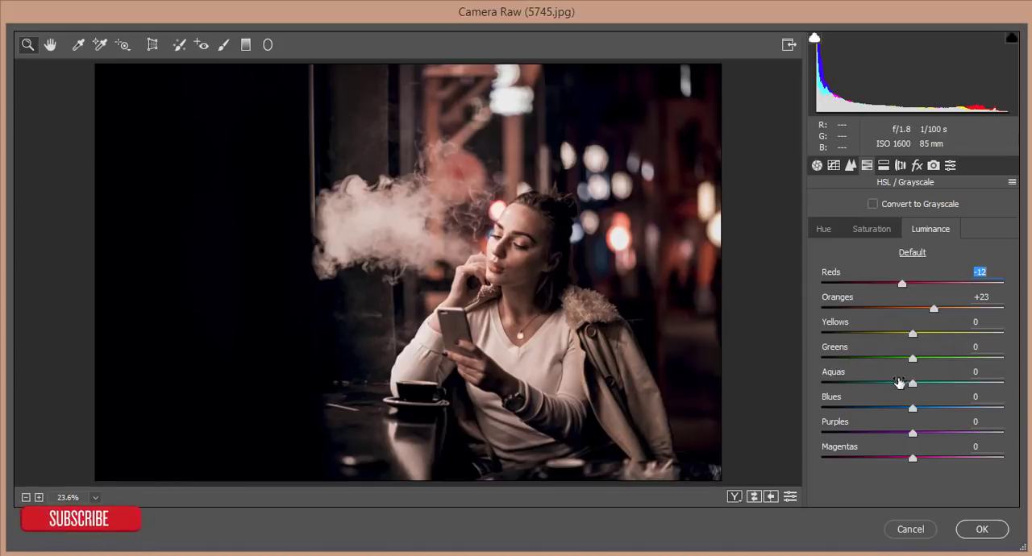
click(870, 229)
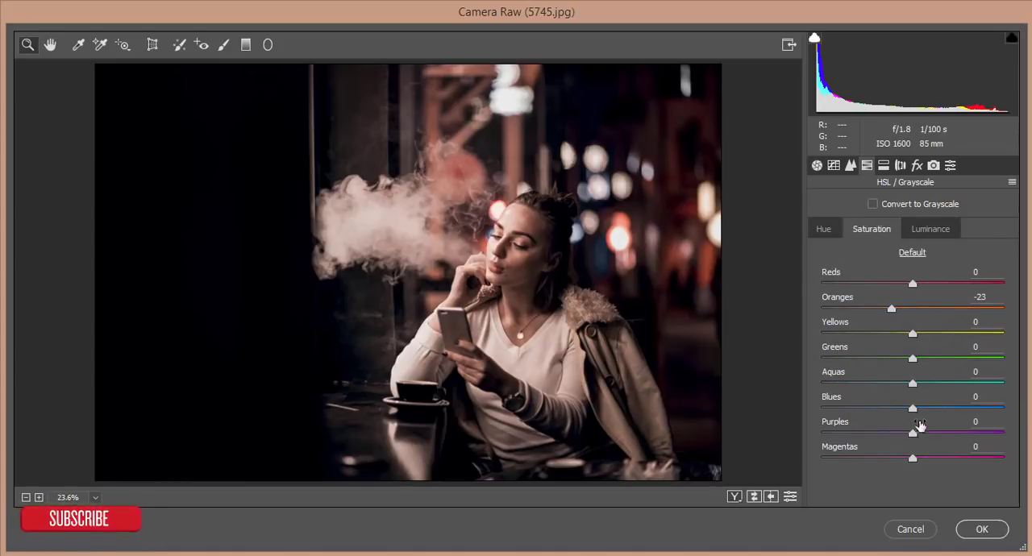
drag(913, 383, 934, 384)
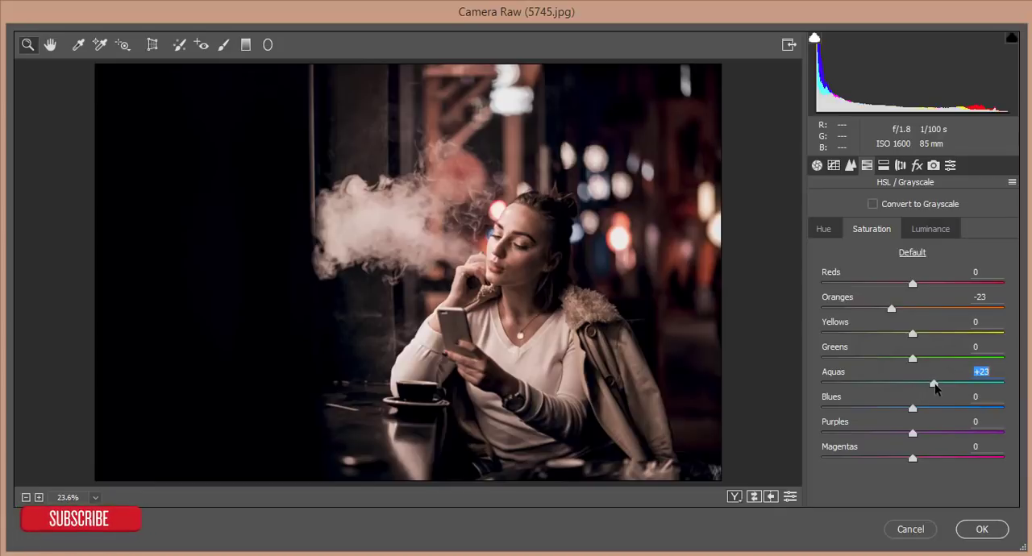
drag(934, 382, 937, 406)
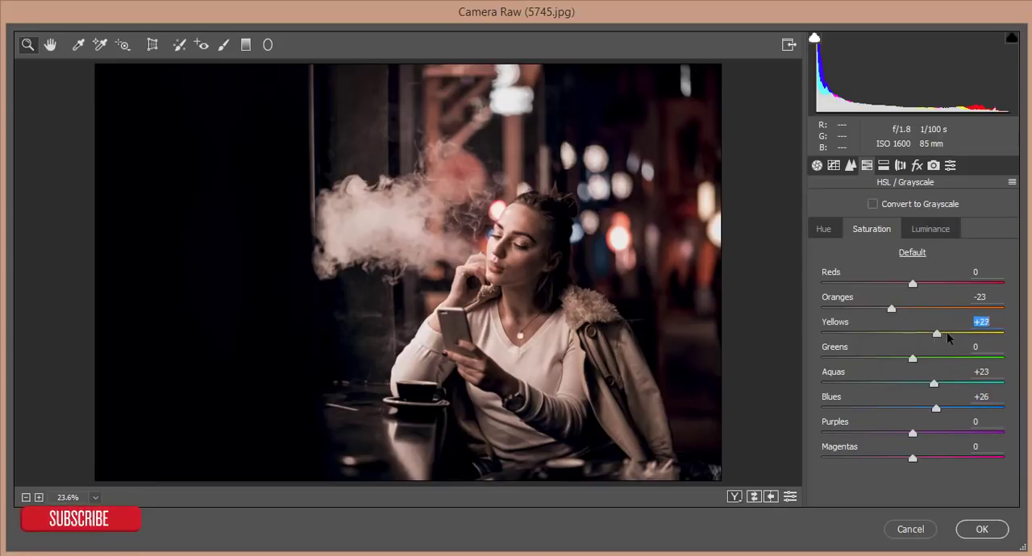
Darken the Yellows luminance partway and commit the Camera Raw adjustments with OK.
click(931, 229)
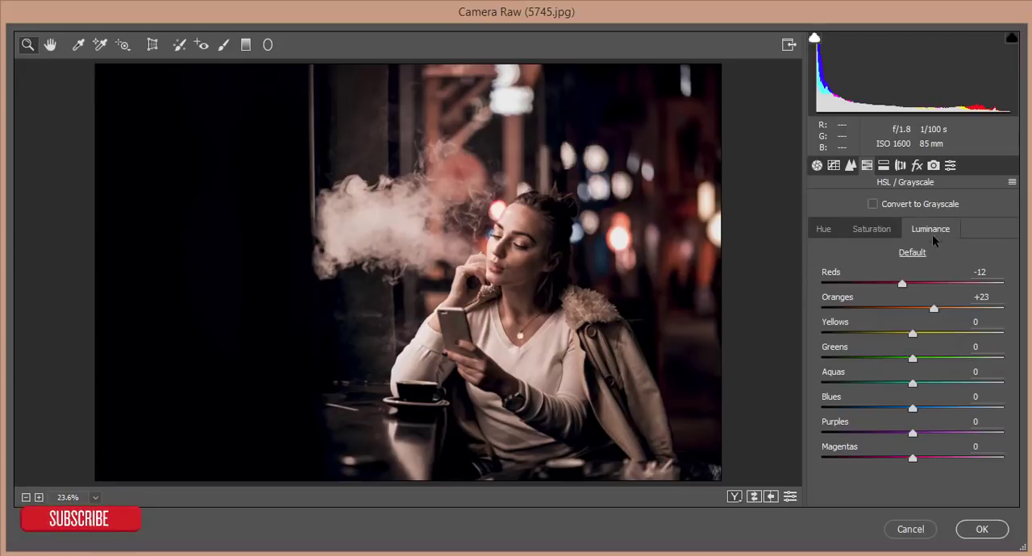
drag(913, 332, 885, 332)
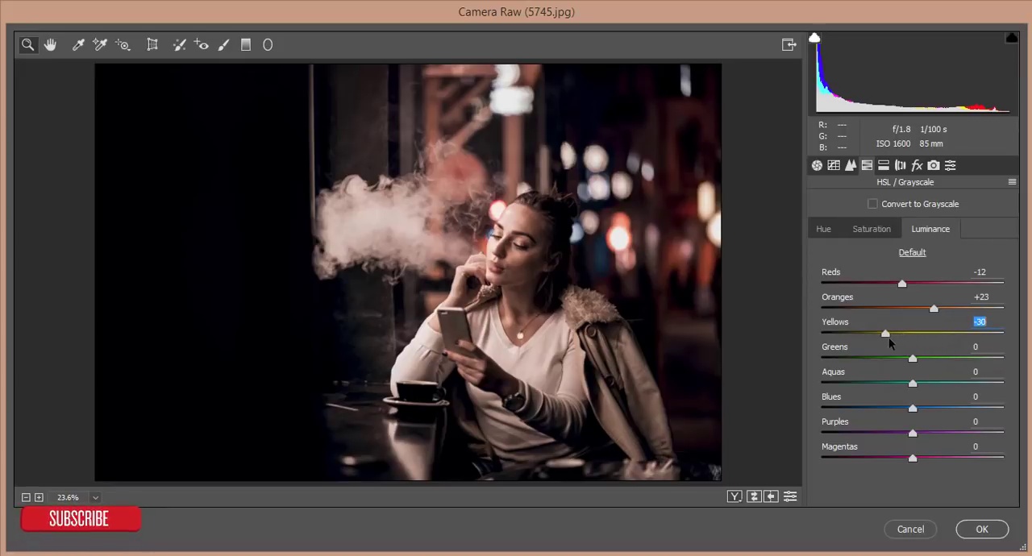
drag(884, 332, 898, 333)
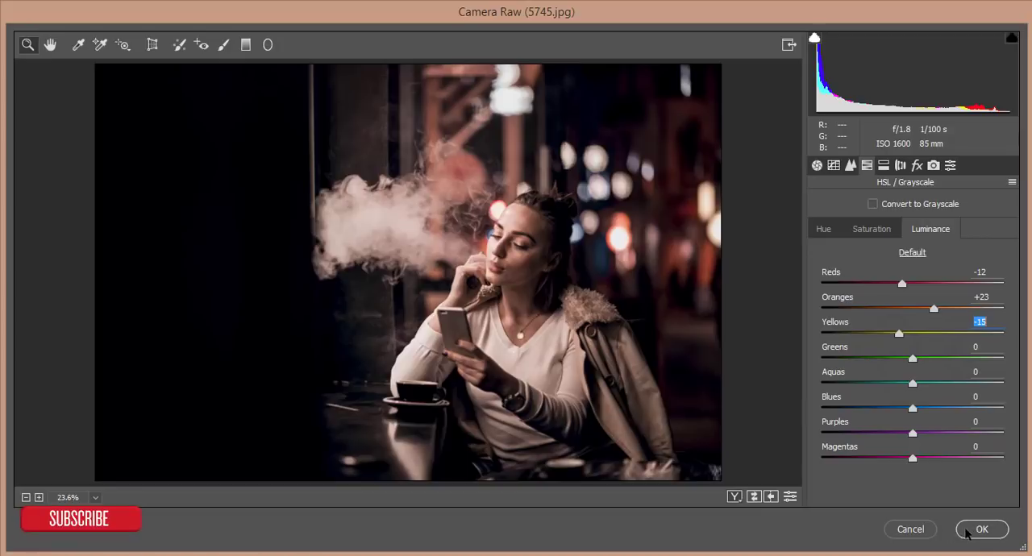
click(993, 529)
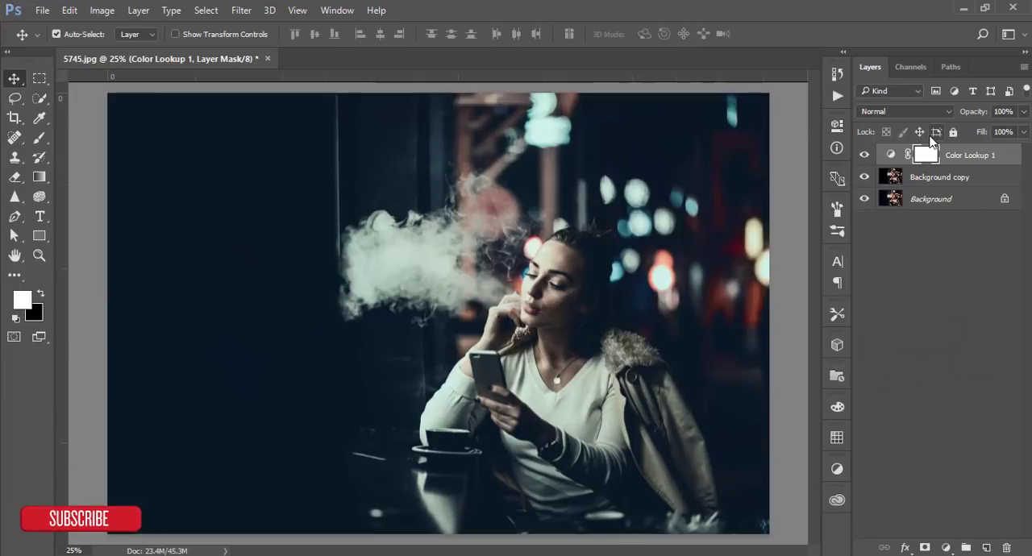
Lower the Color Lookup layer to about 43% opacity and group it with Background copy as Group 1.
click(1026, 113)
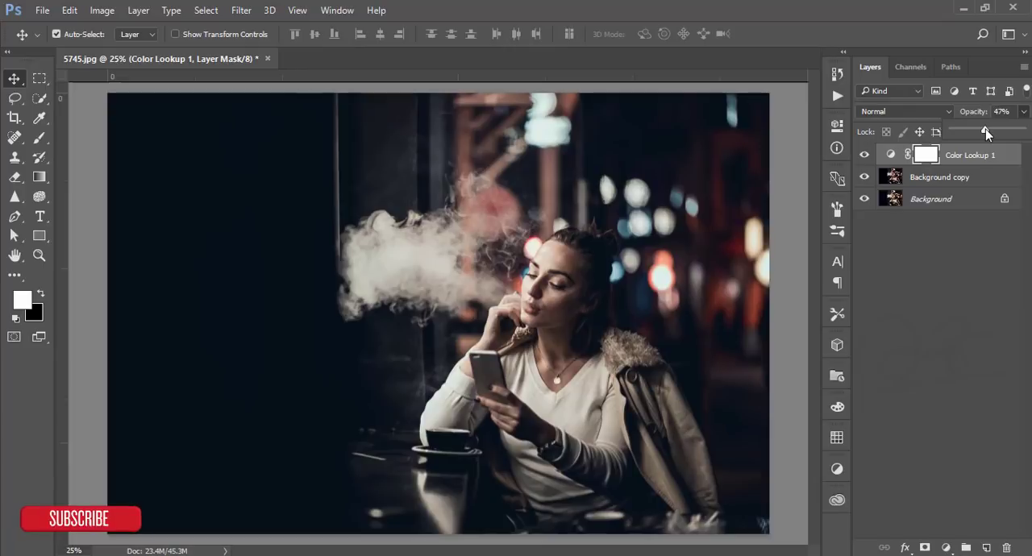
drag(988, 129, 982, 129)
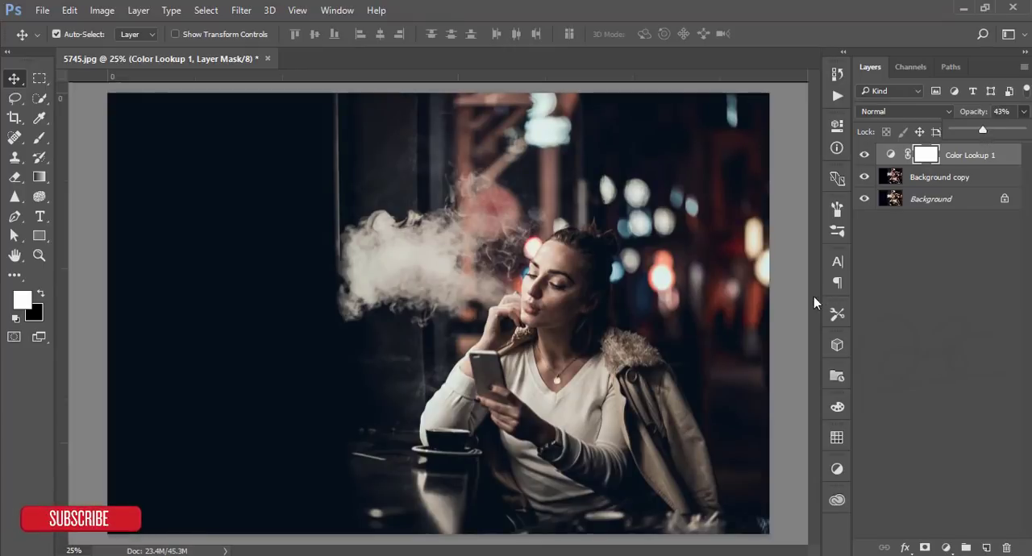
click(937, 178)
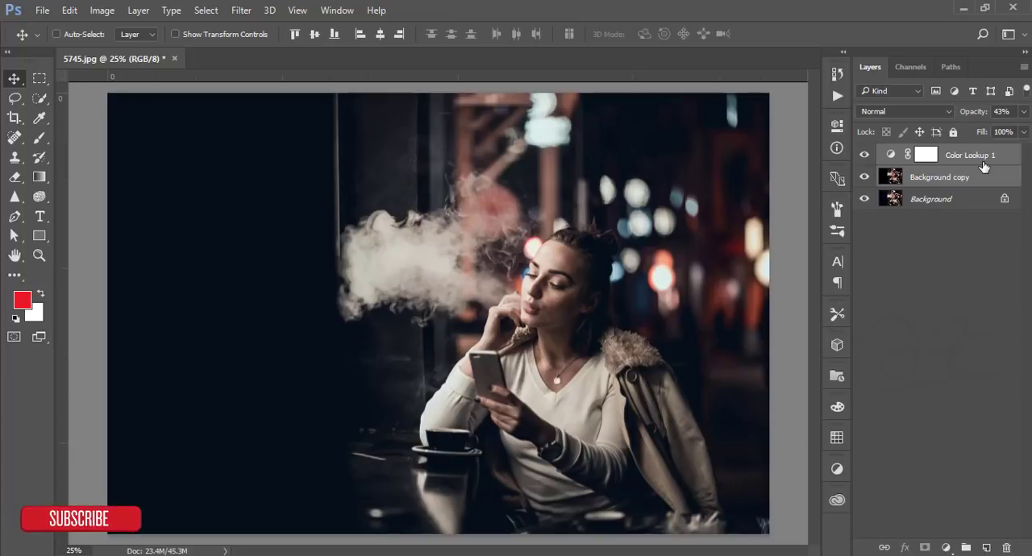
key(Ctrl+G)
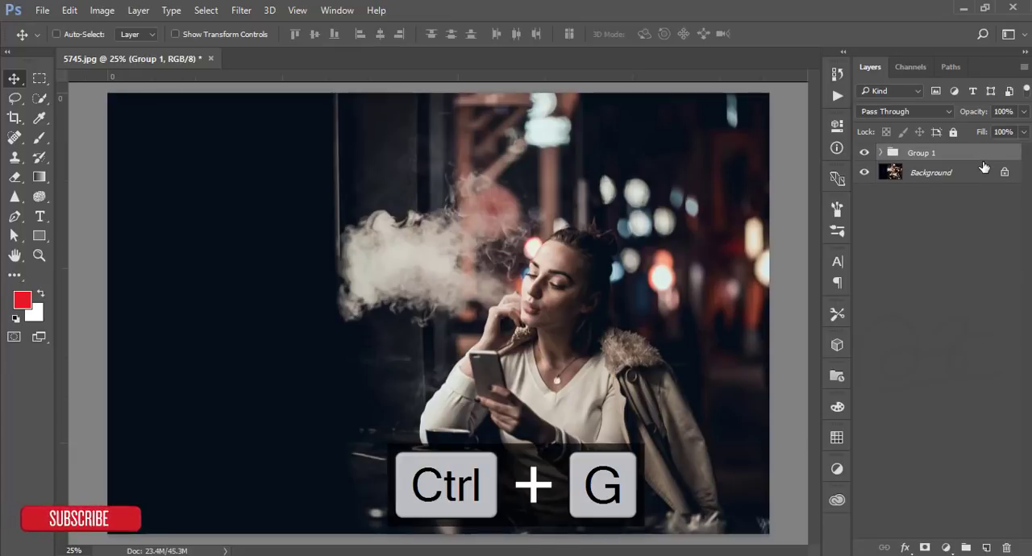
Stamp visible layers into Layer 1 and bring it into the Camera Raw Filter's Detail settings.
key(Ctrl+Shift+Alt+E)
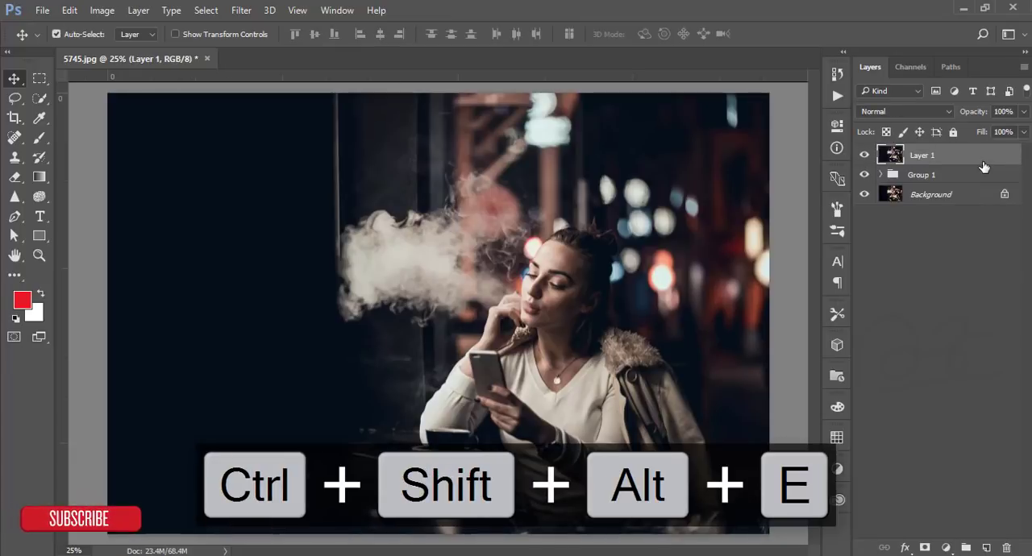
click(235, 9)
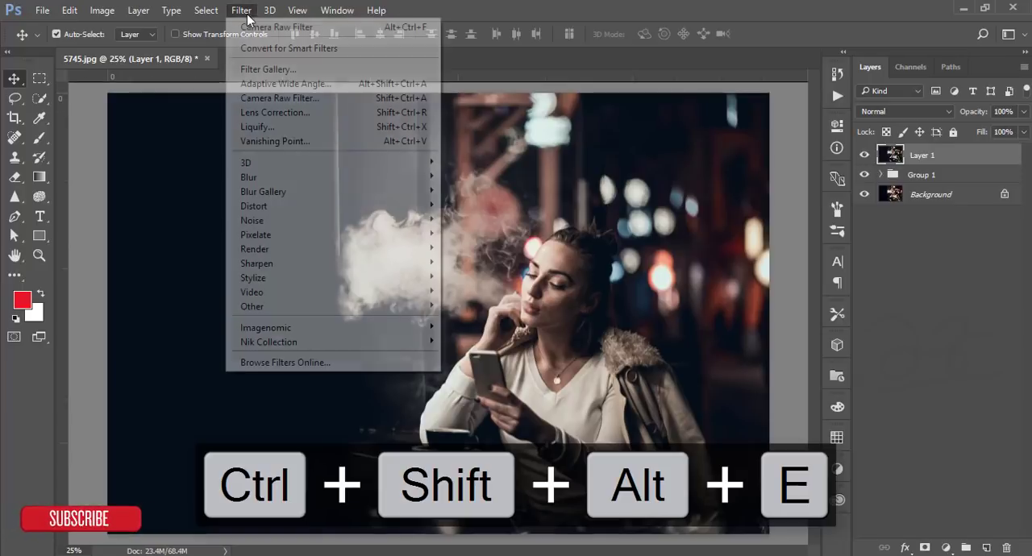
click(280, 97)
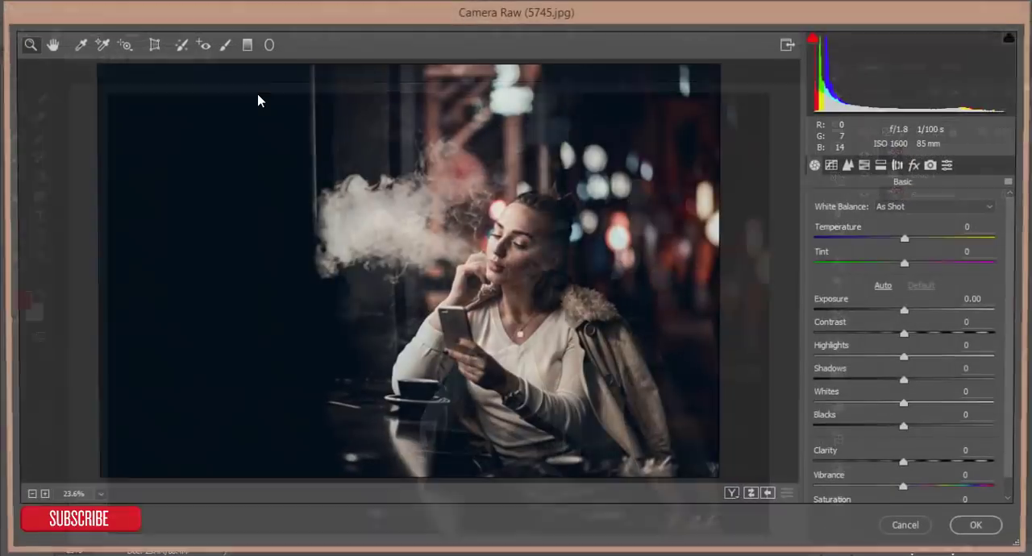
click(851, 165)
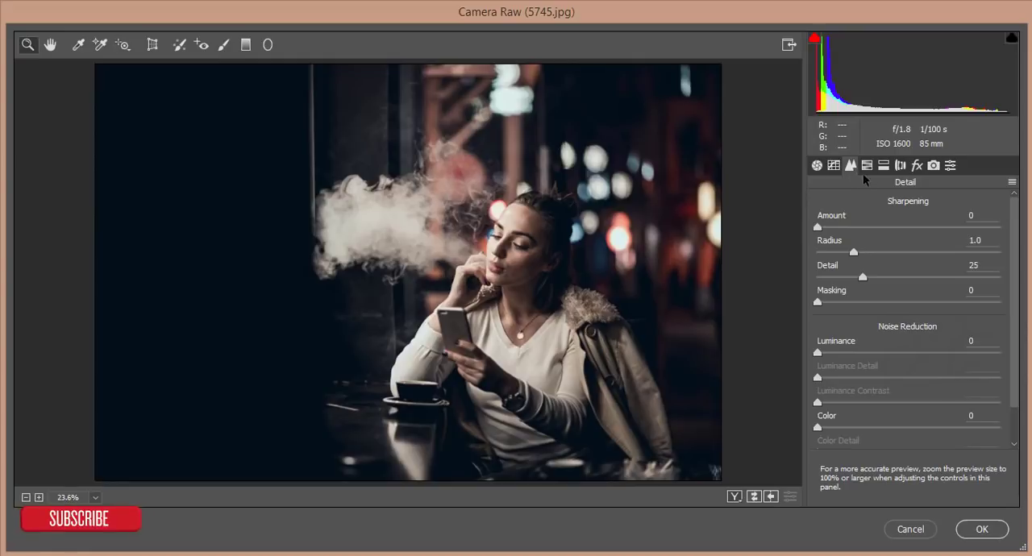
Raise Sharpening Amount to 97 and add light Luminance noise reduction, then apply.
drag(818, 225, 902, 226)
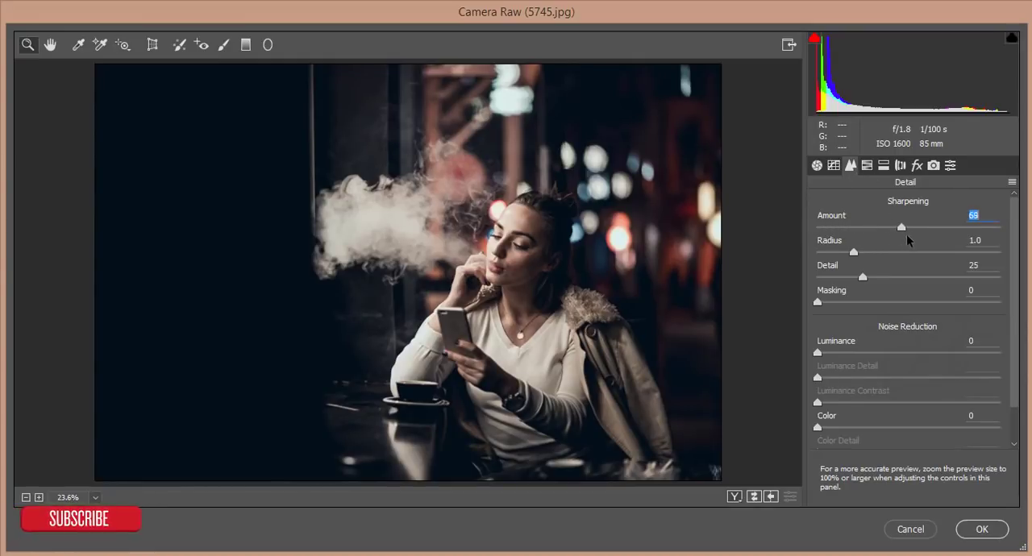
drag(901, 226, 935, 225)
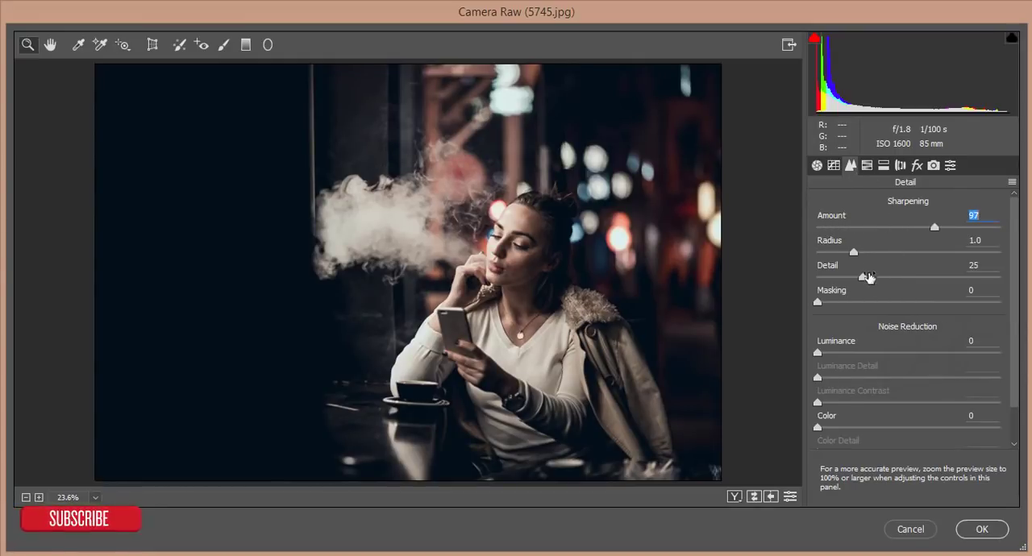
drag(816, 352, 852, 351)
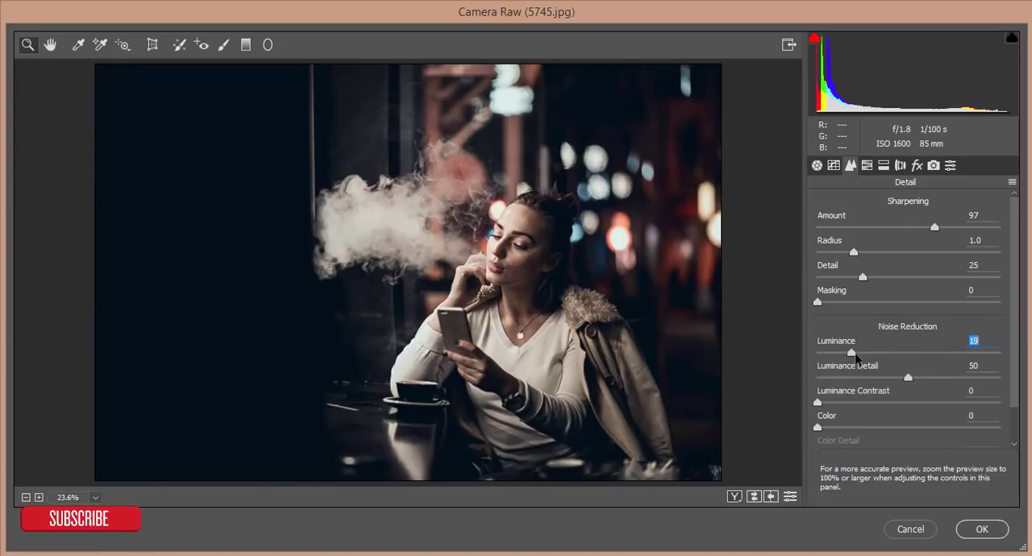
drag(851, 353, 859, 353)
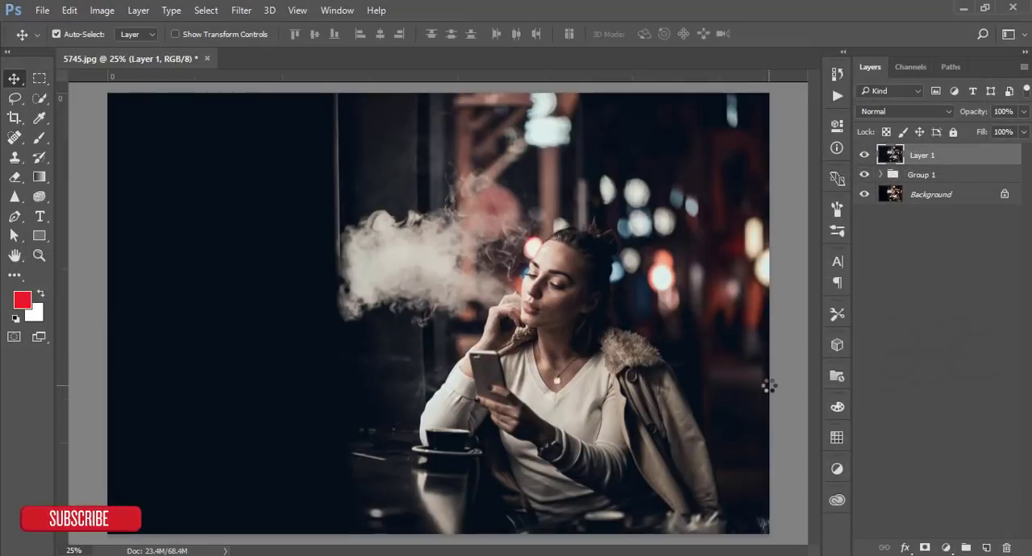
click(71, 9)
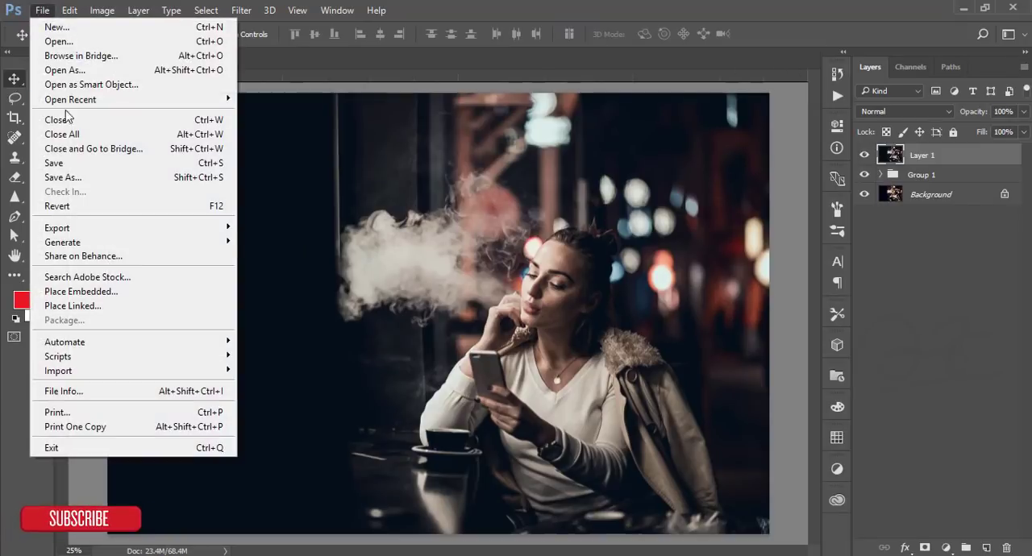
Place out-of-focus-bokeh-texture-2 as an embedded top layer and flip it horizontally.
click(80, 292)
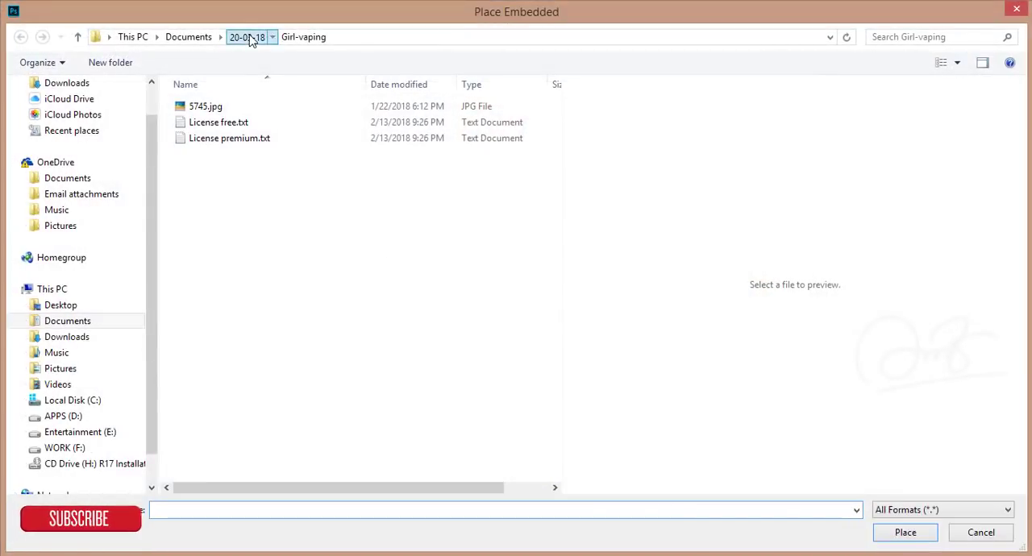
click(192, 38)
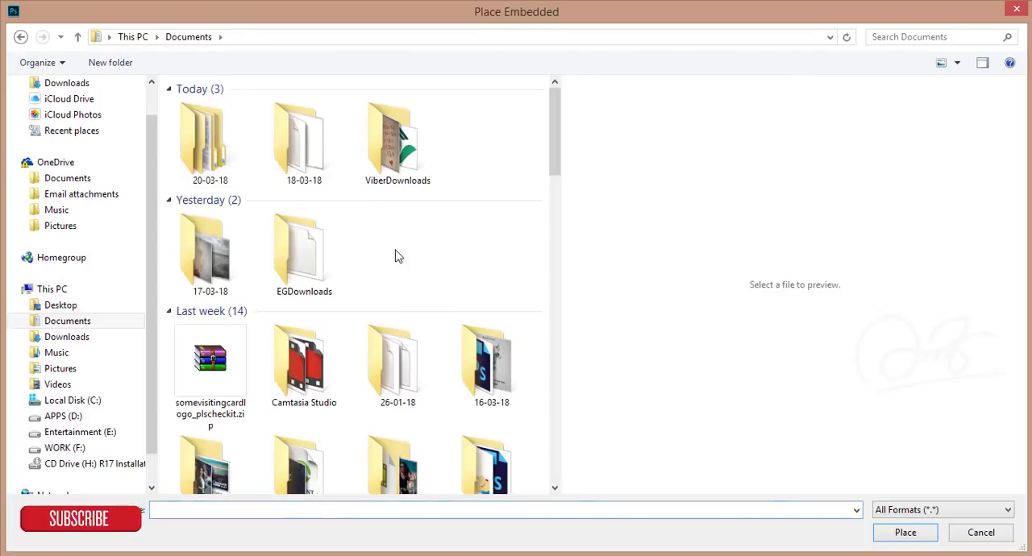
scroll(down, 3)
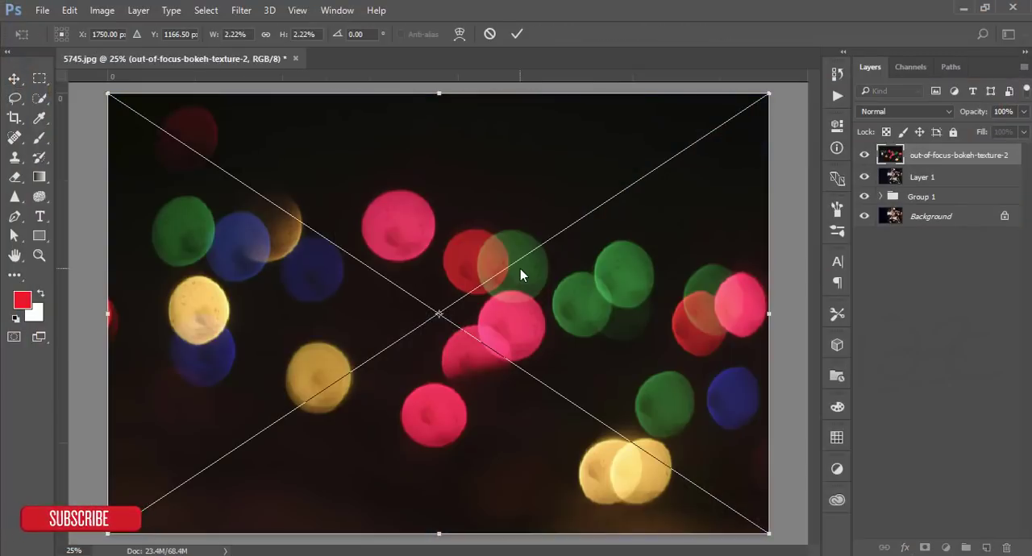
mouse_move(756, 119)
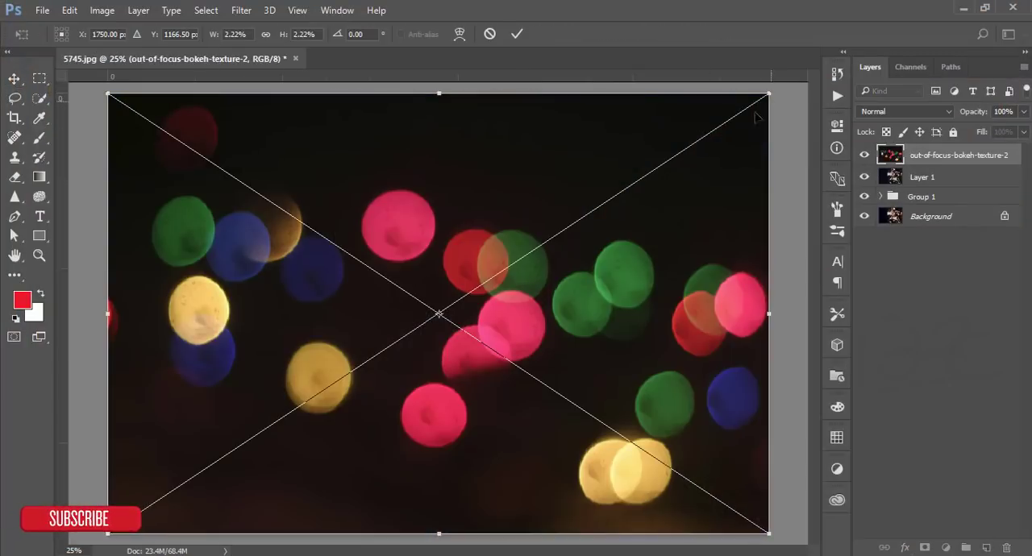
right_click(439, 315)
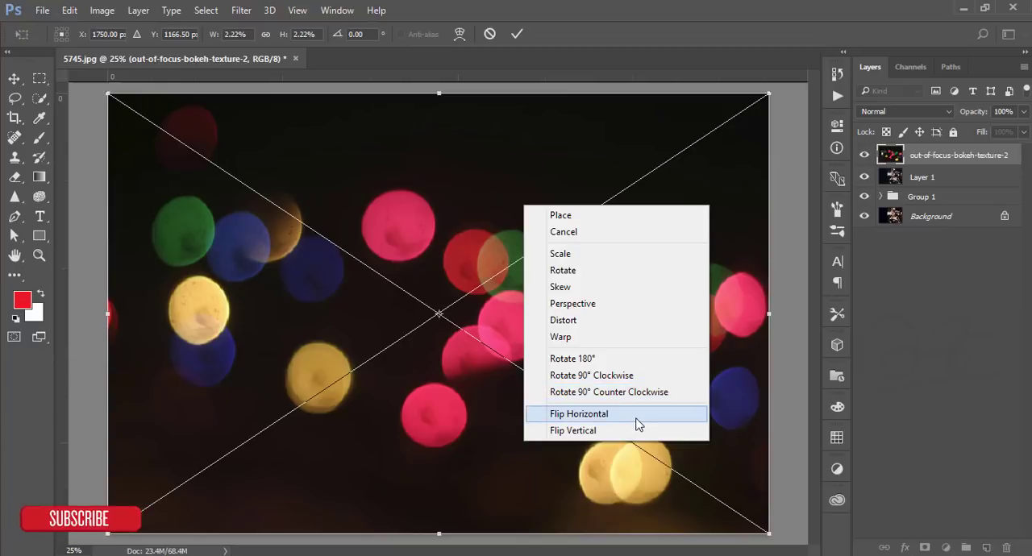
click(578, 413)
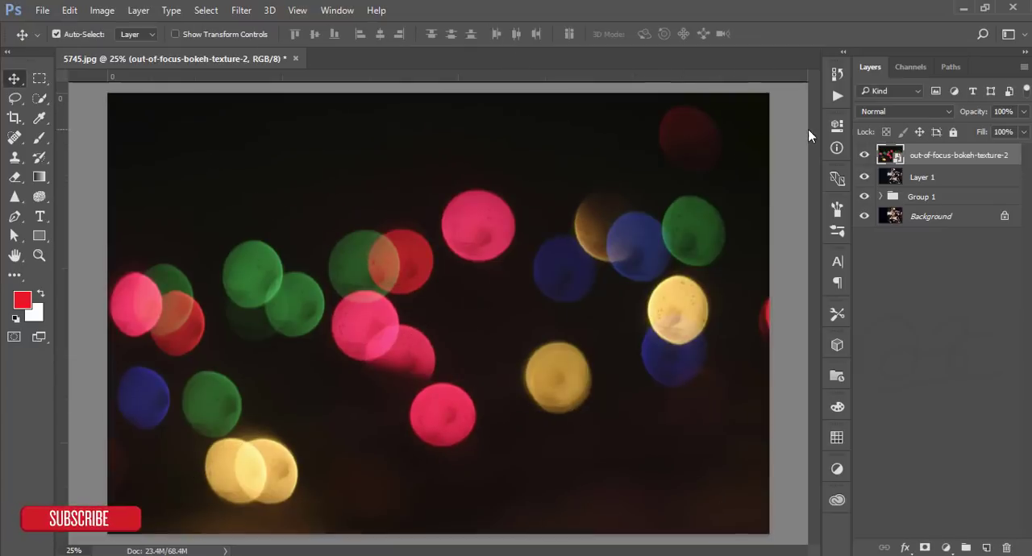
Set the bokeh layer to Screen blend and shift its circles toward the photo's left side.
click(905, 111)
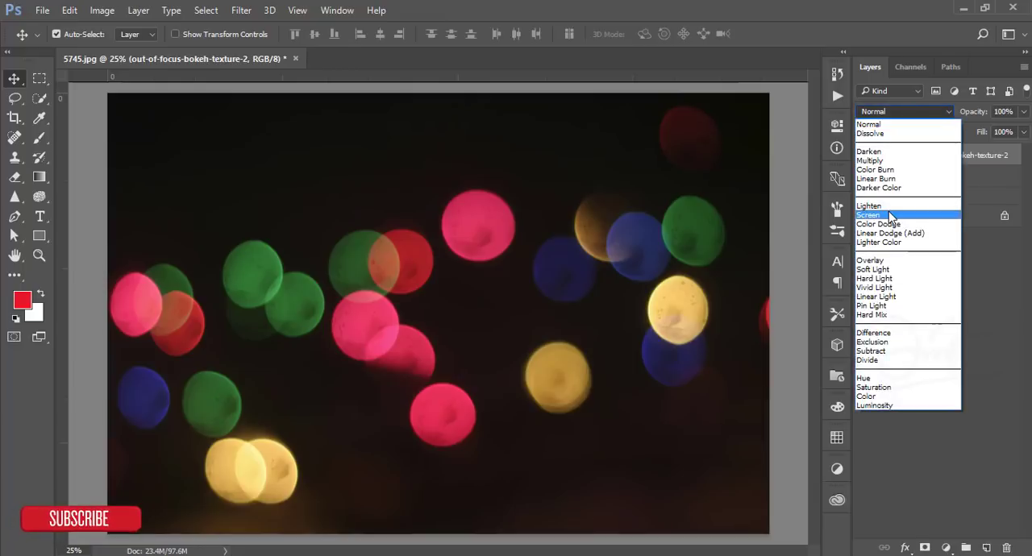
click(868, 215)
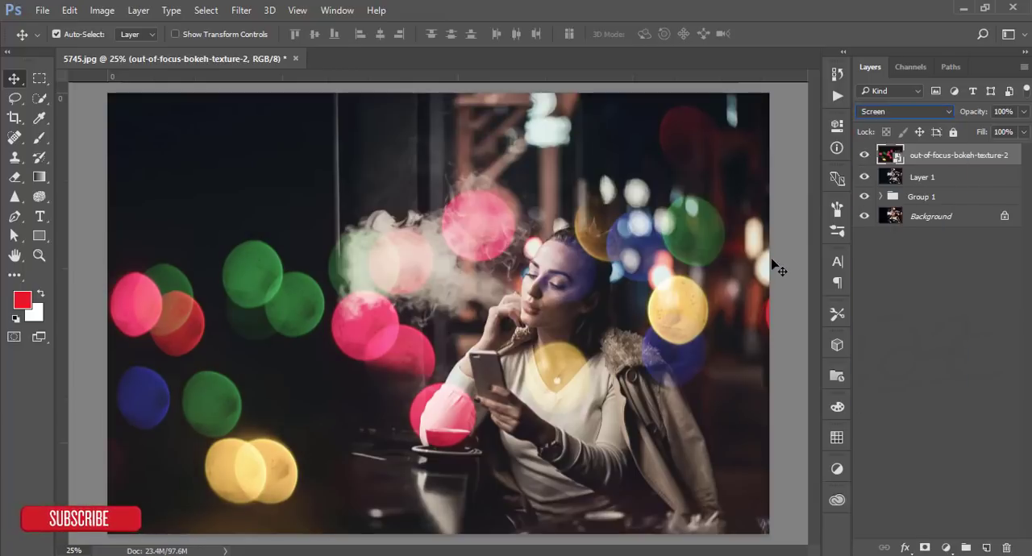
mouse_move(622, 277)
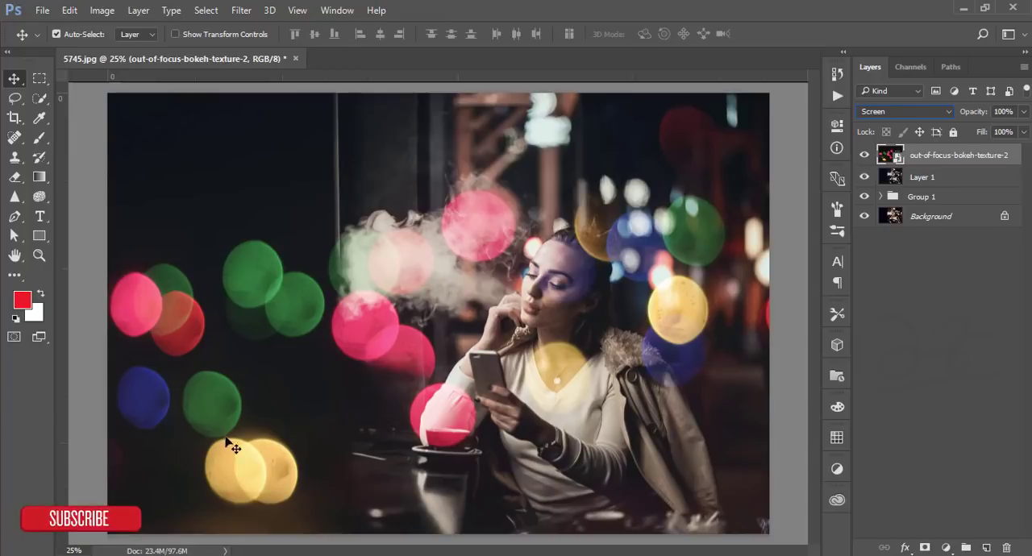
mouse_move(306, 460)
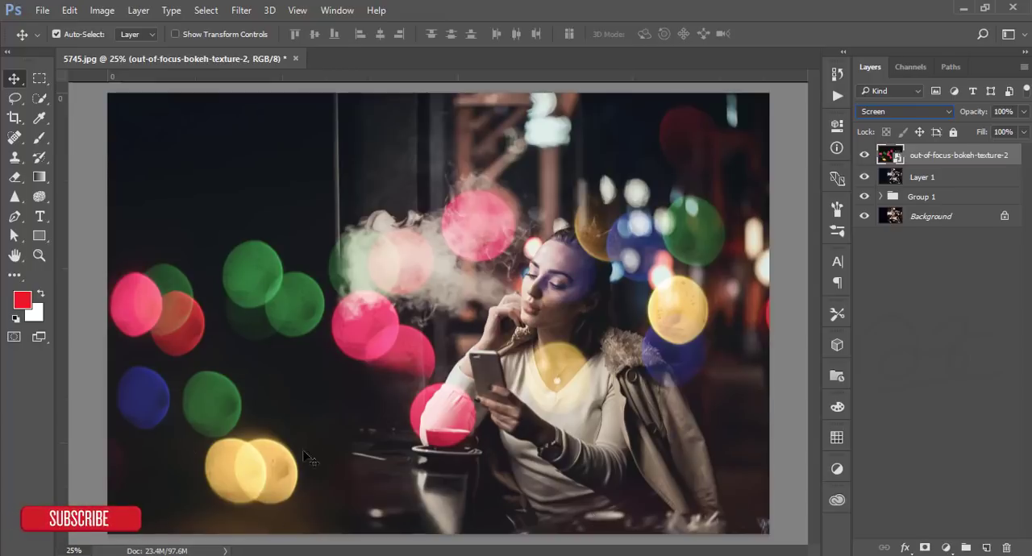
mouse_move(690, 345)
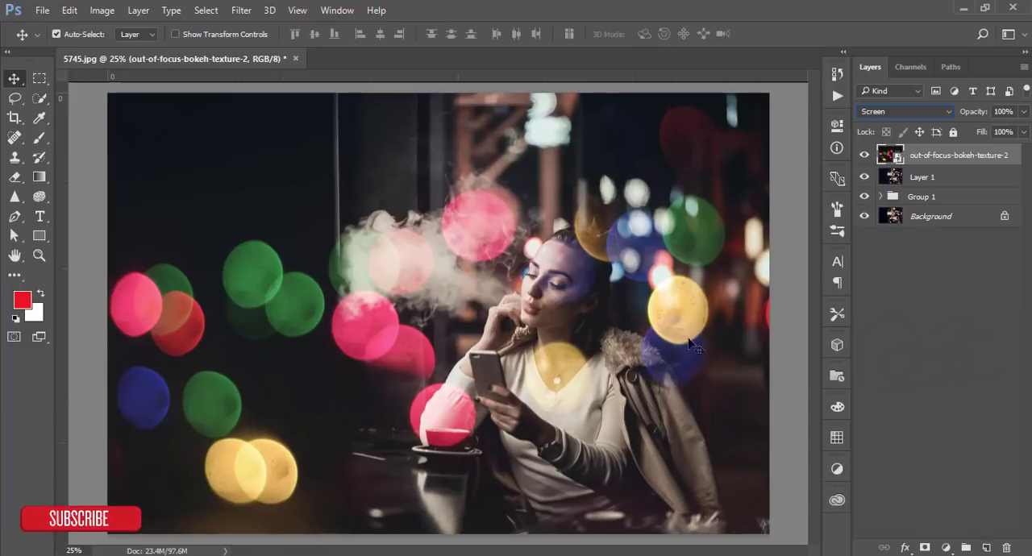
mouse_move(155, 393)
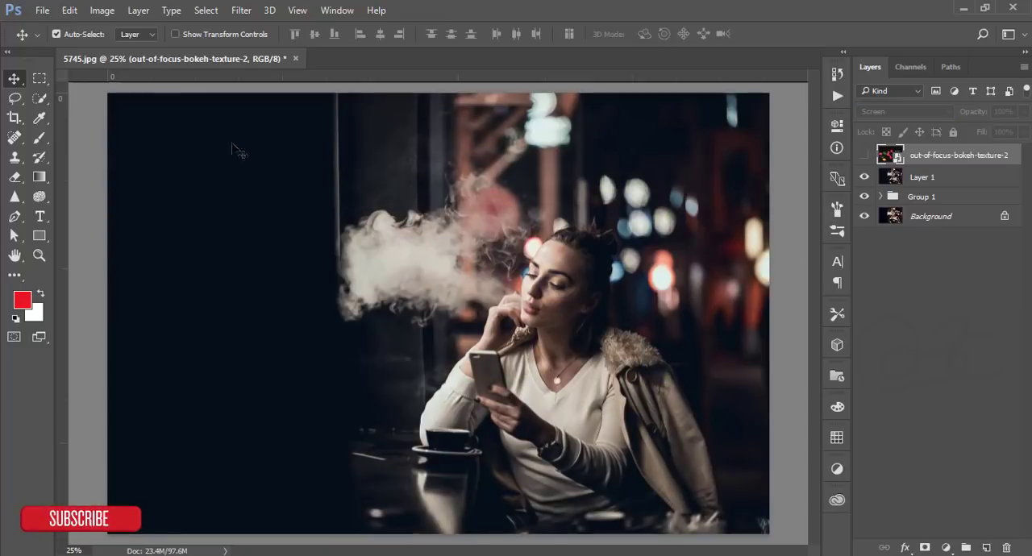
click(864, 153)
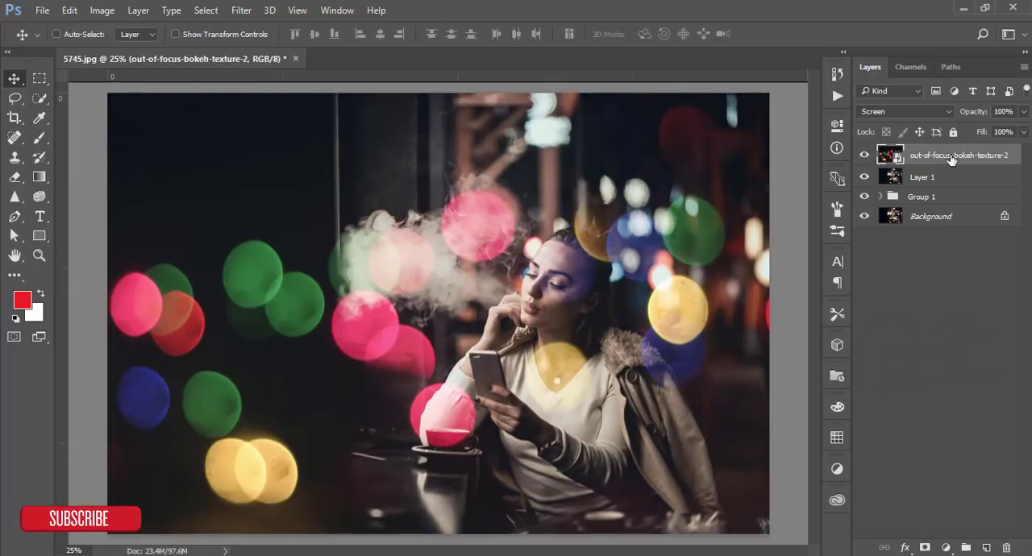
key(ctrl+t)
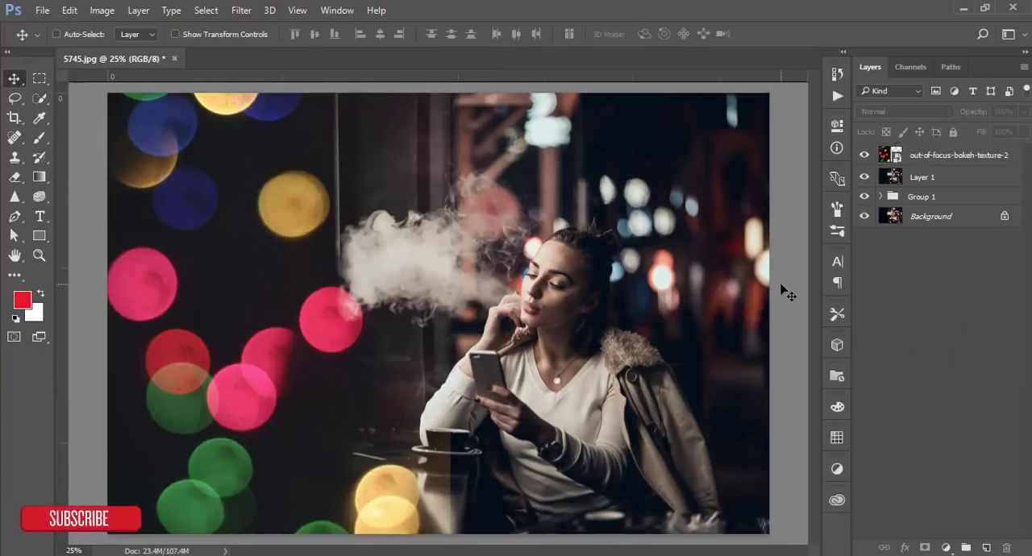
Mask the bokeh layer with a gradient so the circles fade out before reaching the girl.
key(Ctrl+-)
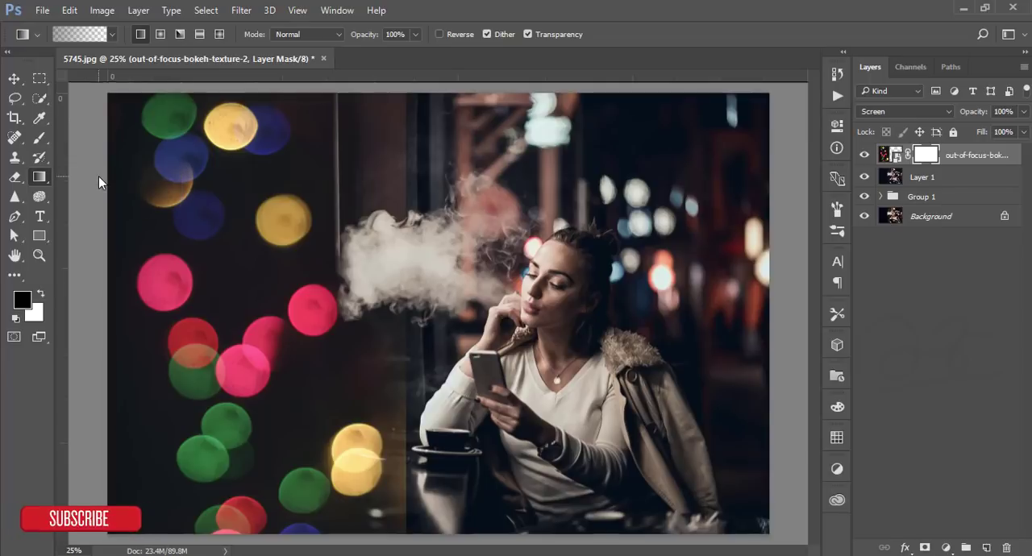
mouse_move(439, 310)
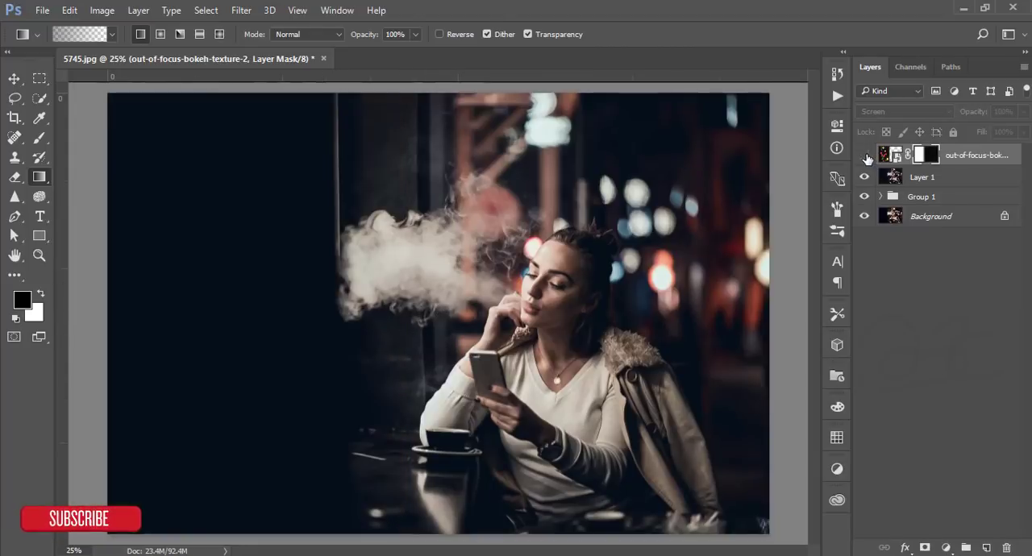
click(864, 153)
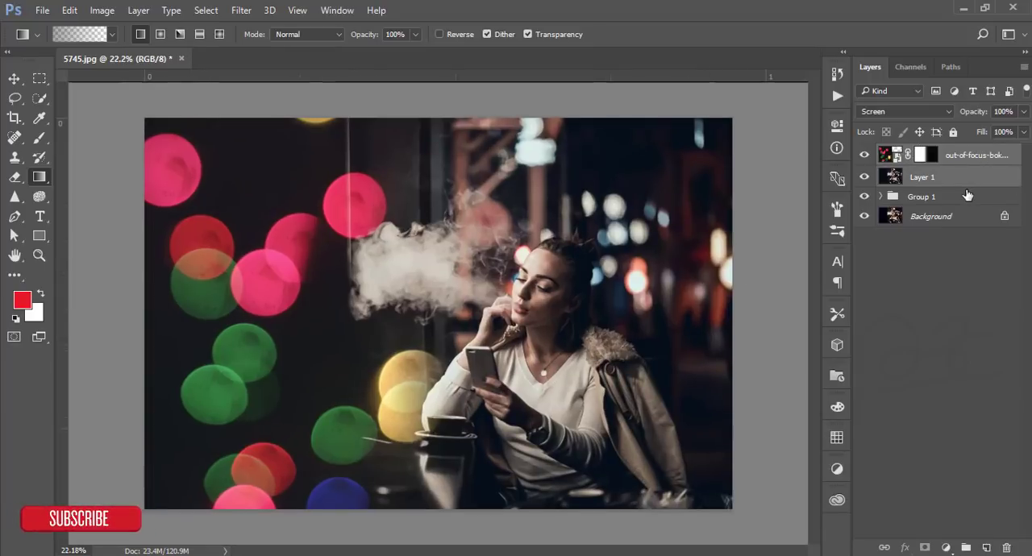
Stamp visible layers into a merged copy and start Color Efex Pro 4 Cross Processing, testing T04 and other methods.
key(Ctrl+Shift+Alt+E)
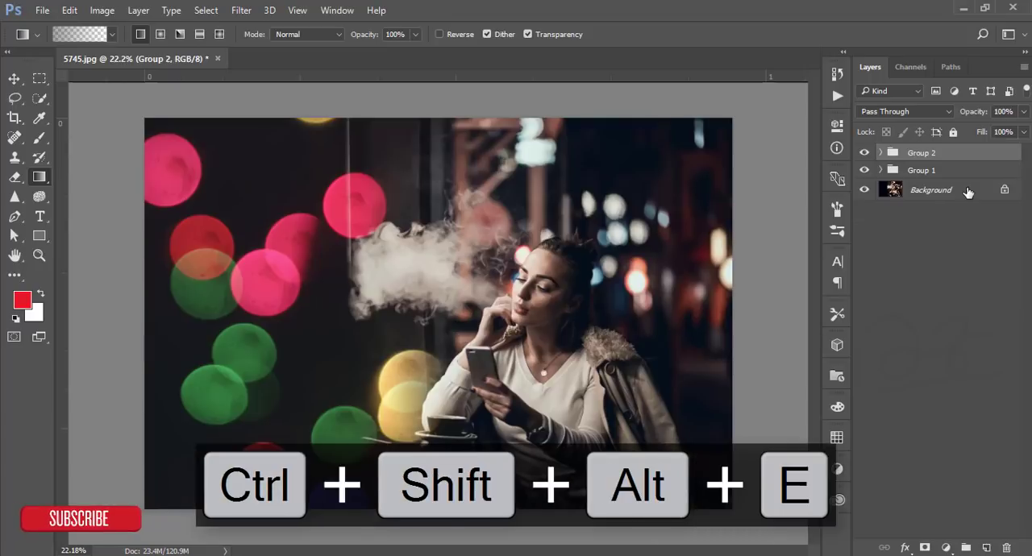
click(255, 10)
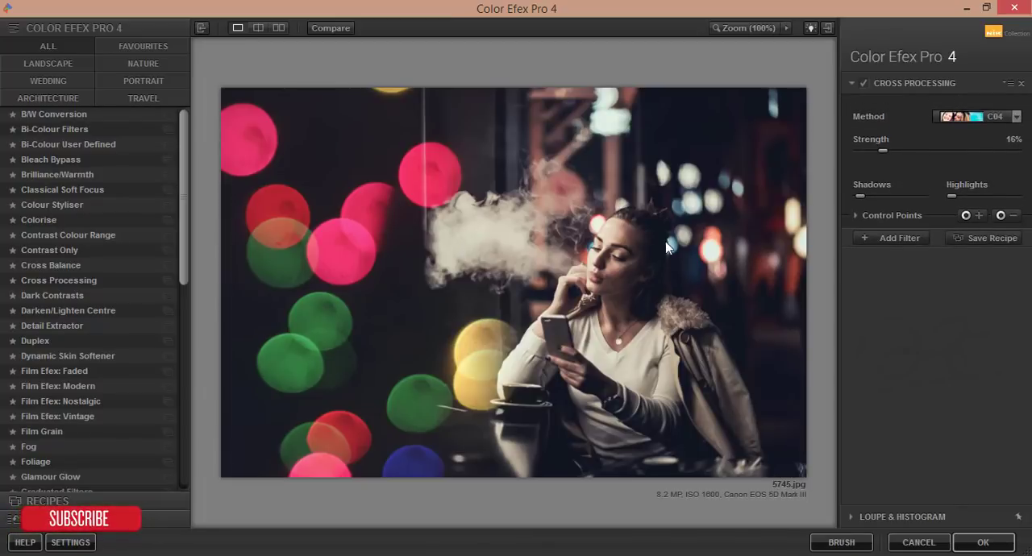
click(1016, 116)
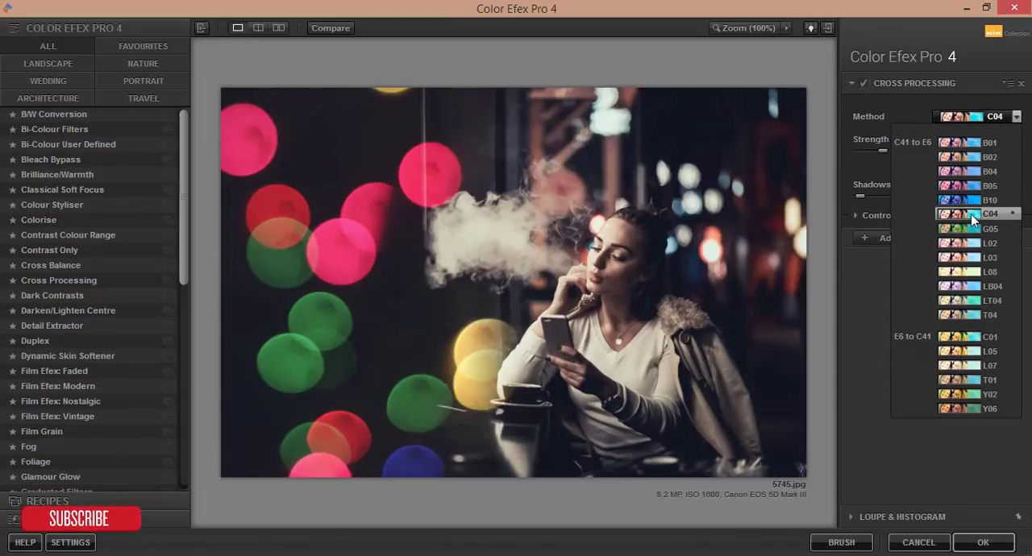
click(976, 171)
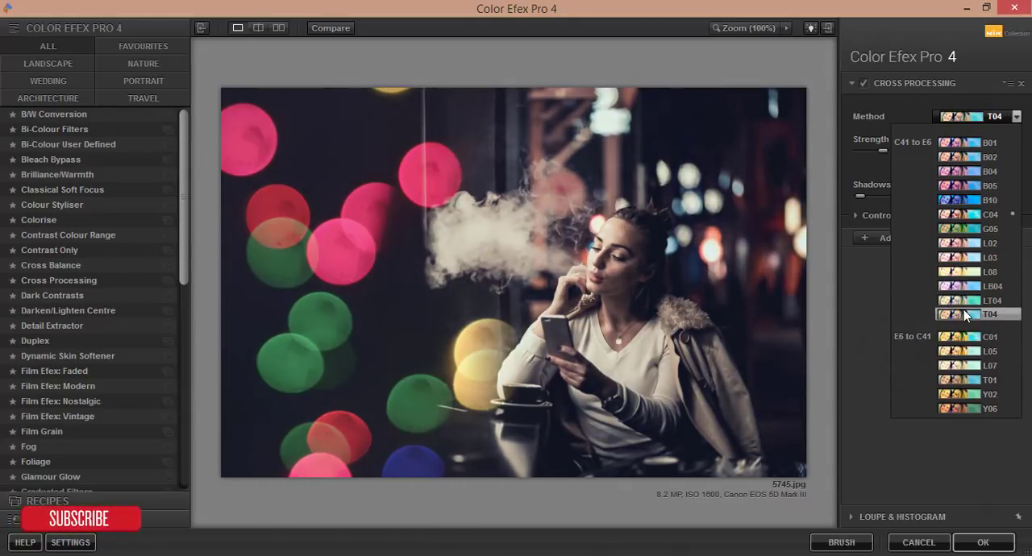
click(990, 300)
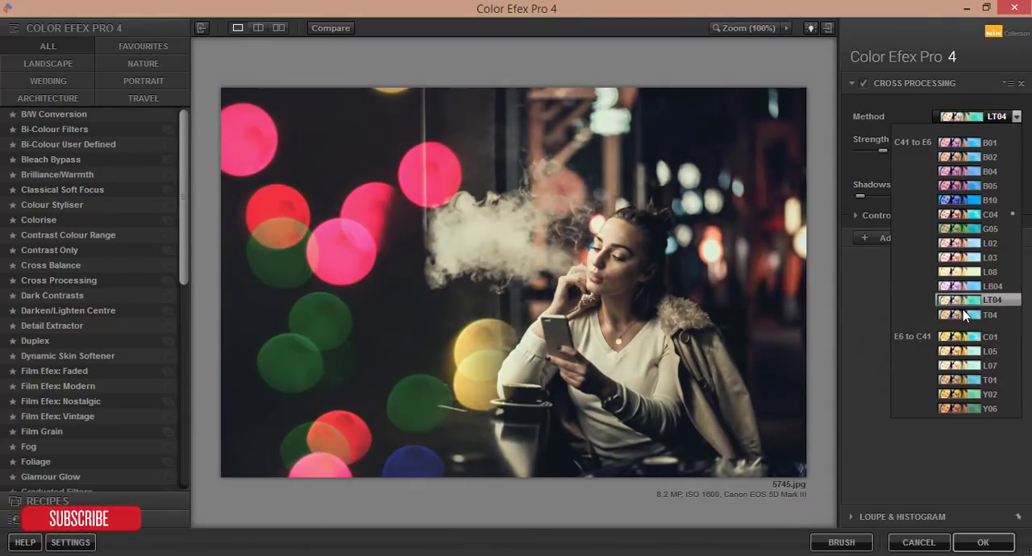
click(975, 271)
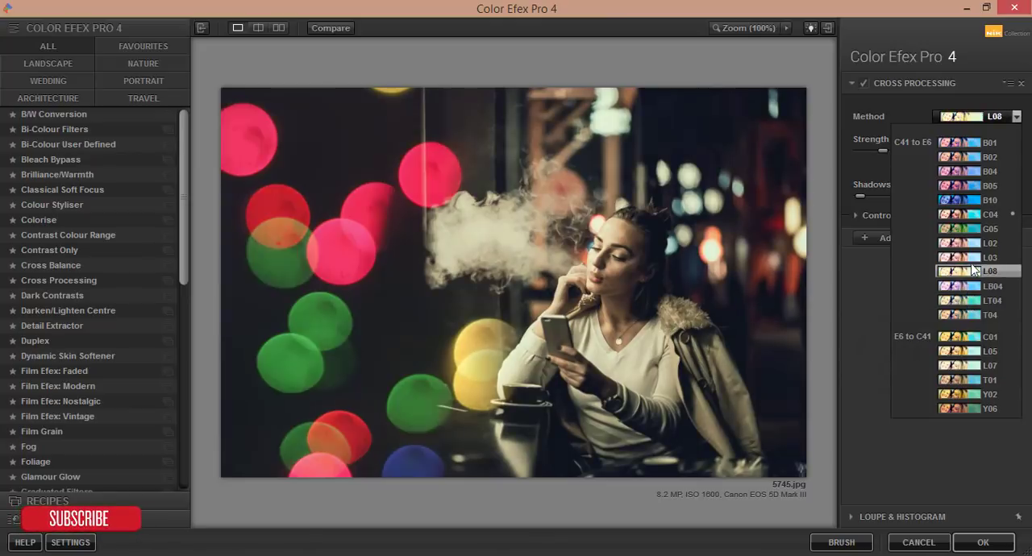
Compare B10, E6-group and B02 cross-processing looks, settling on the C04 method at low strength.
click(976, 200)
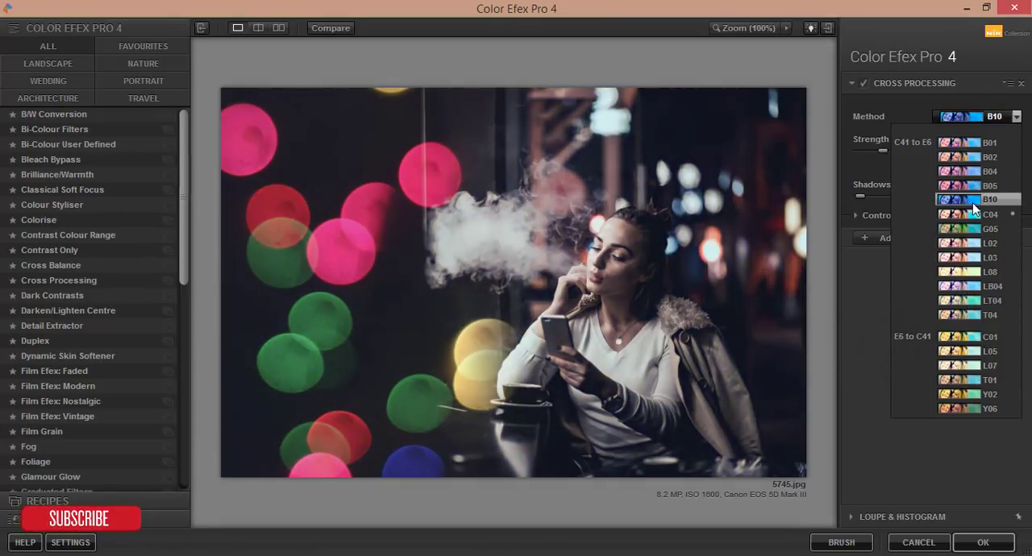
click(975, 242)
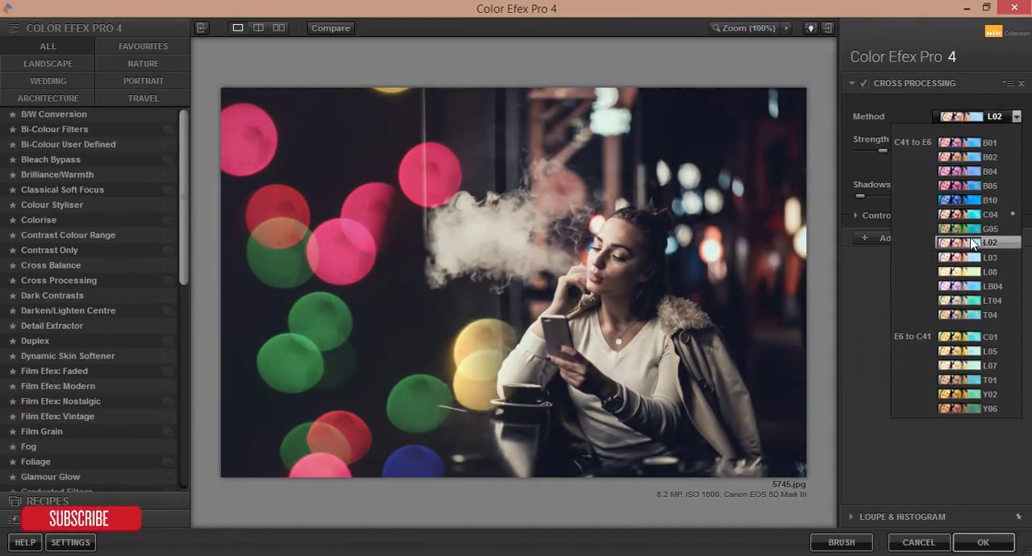
click(968, 393)
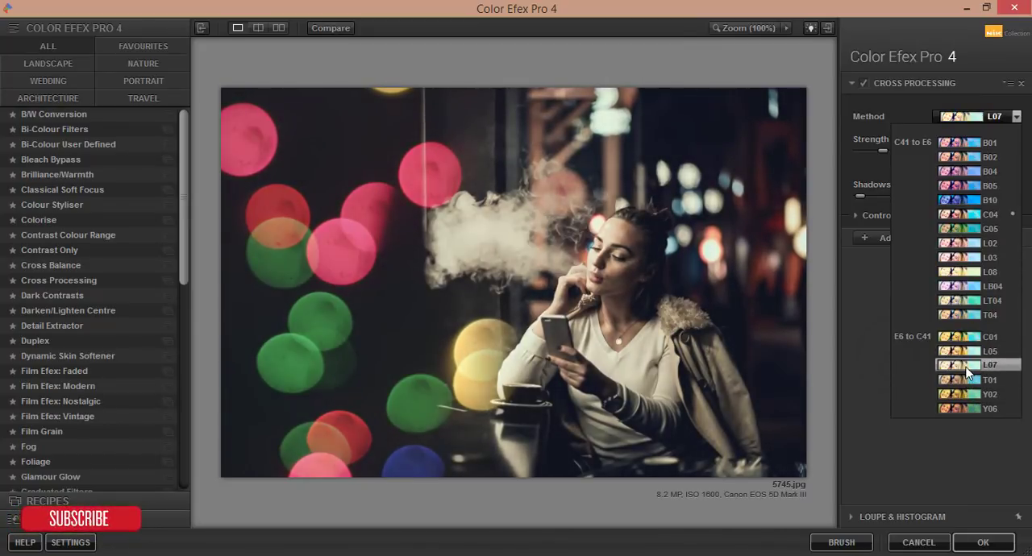
click(969, 156)
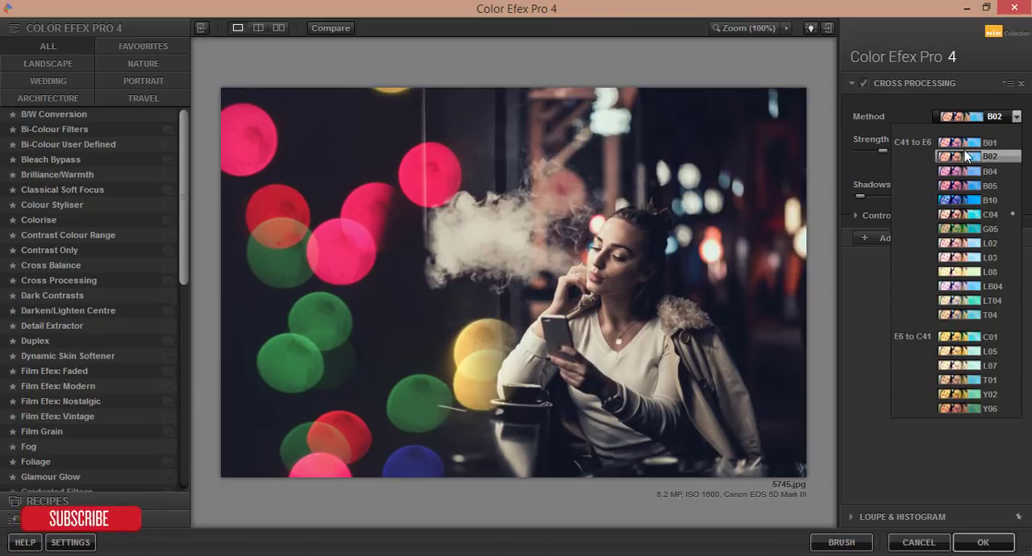
click(977, 213)
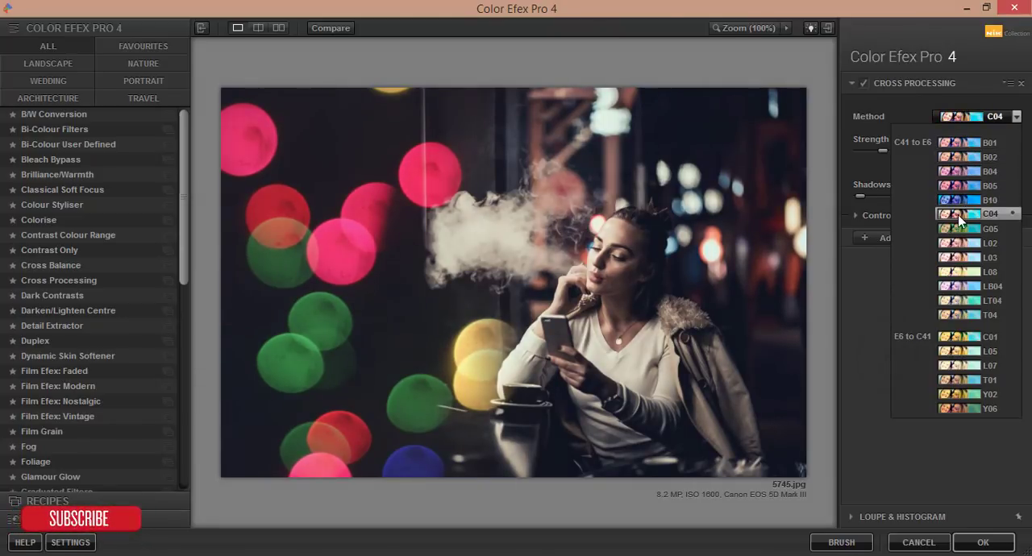
click(960, 213)
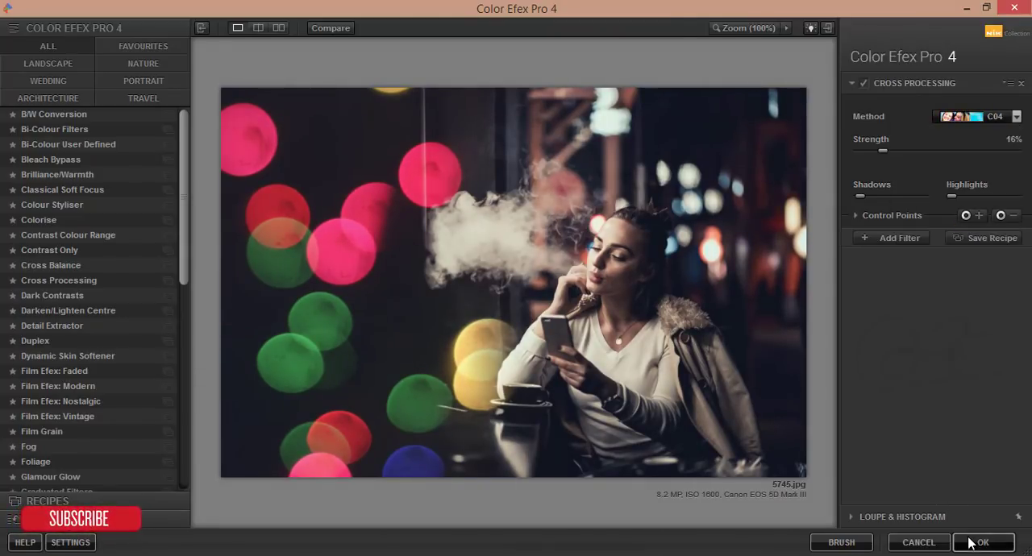
Apply the Cross Processing (CEP 4) layer and add a Color Lookup adjustment at about 32% fill.
click(983, 542)
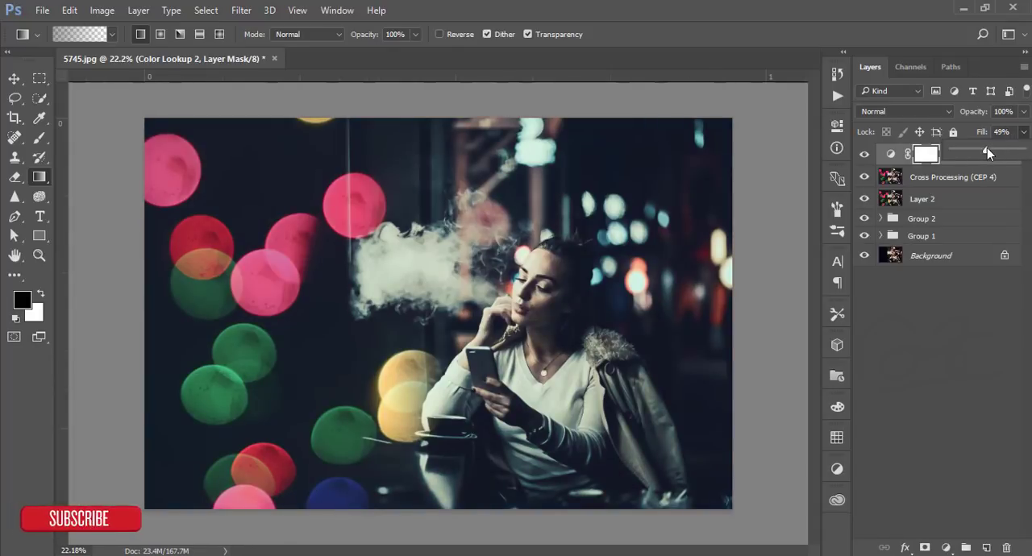
drag(987, 152, 974, 152)
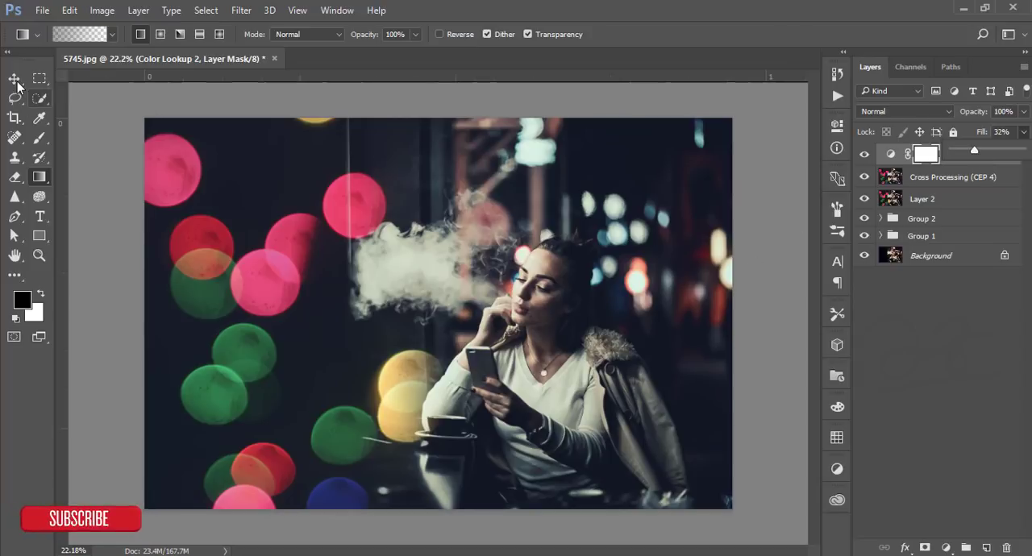
click(9, 79)
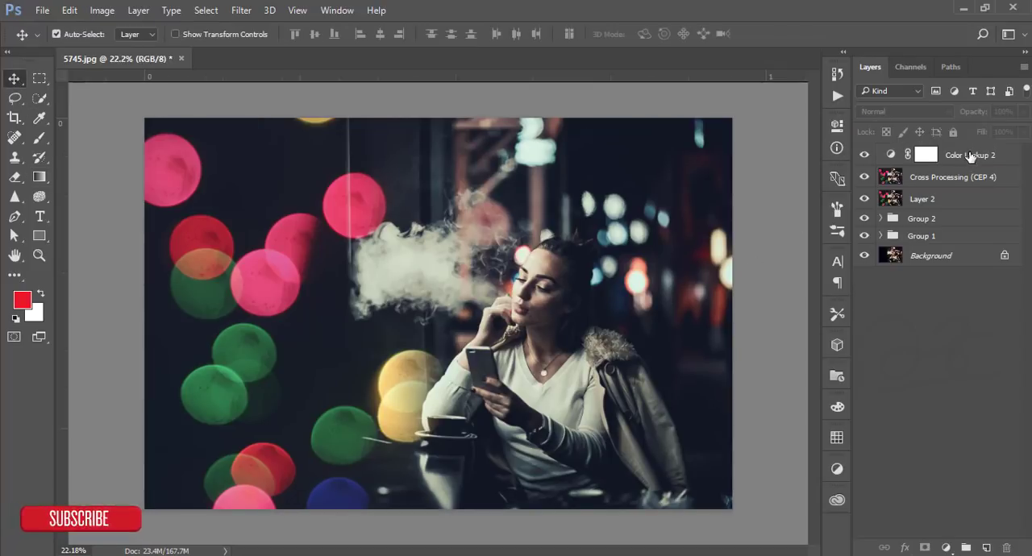
Group the effect layers into Group 3 and show the merged Layer 3 on top.
key(Ctrl+g)
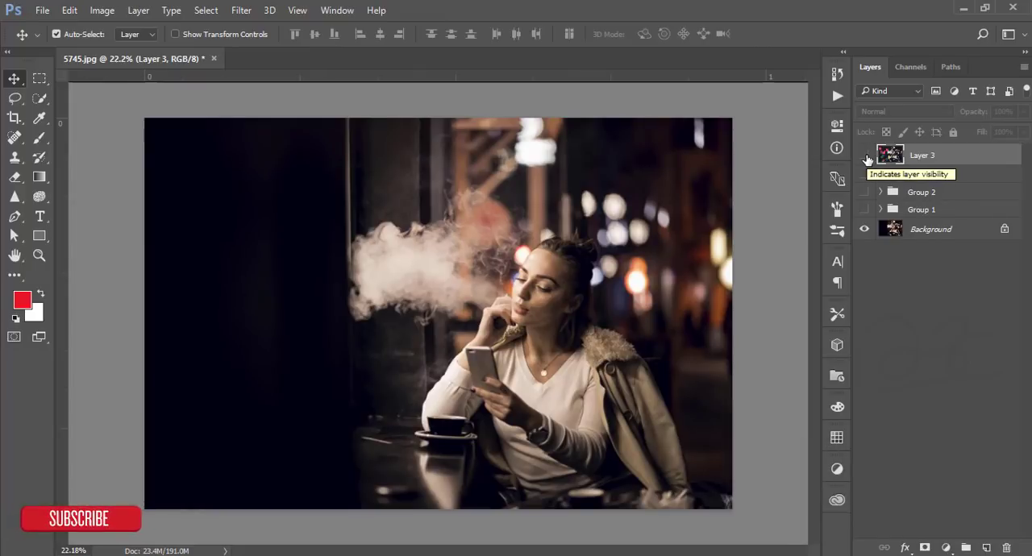
click(866, 155)
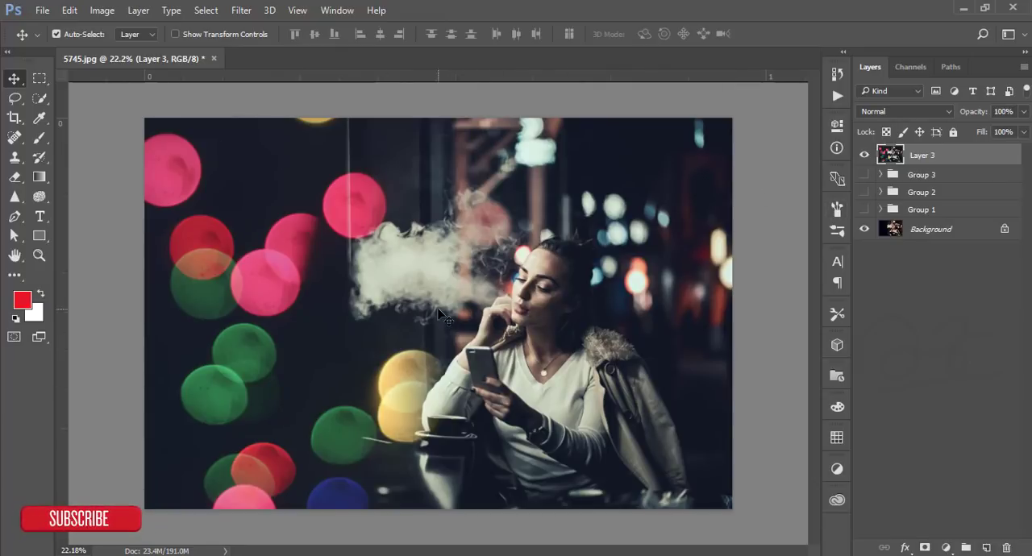
mouse_move(660, 466)
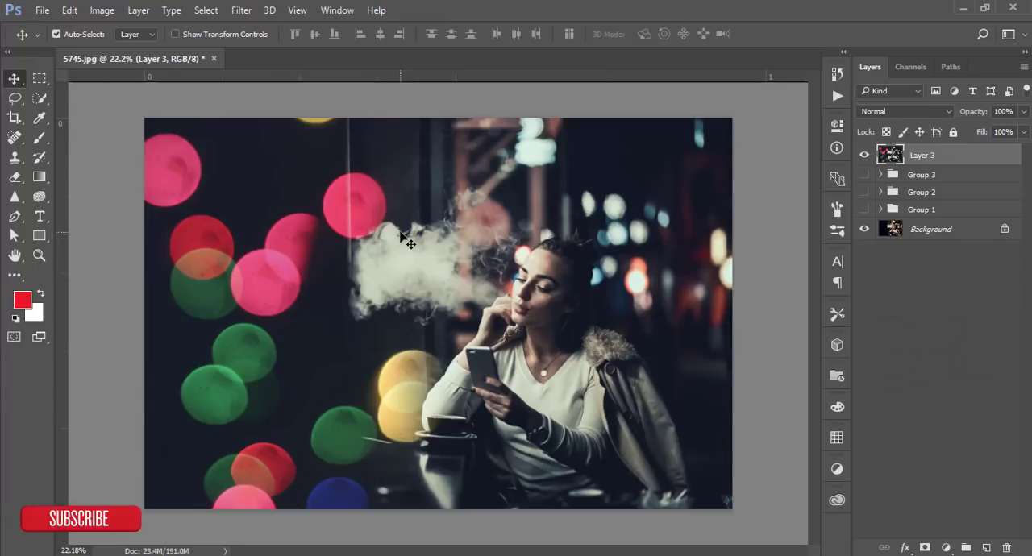
mouse_move(166, 419)
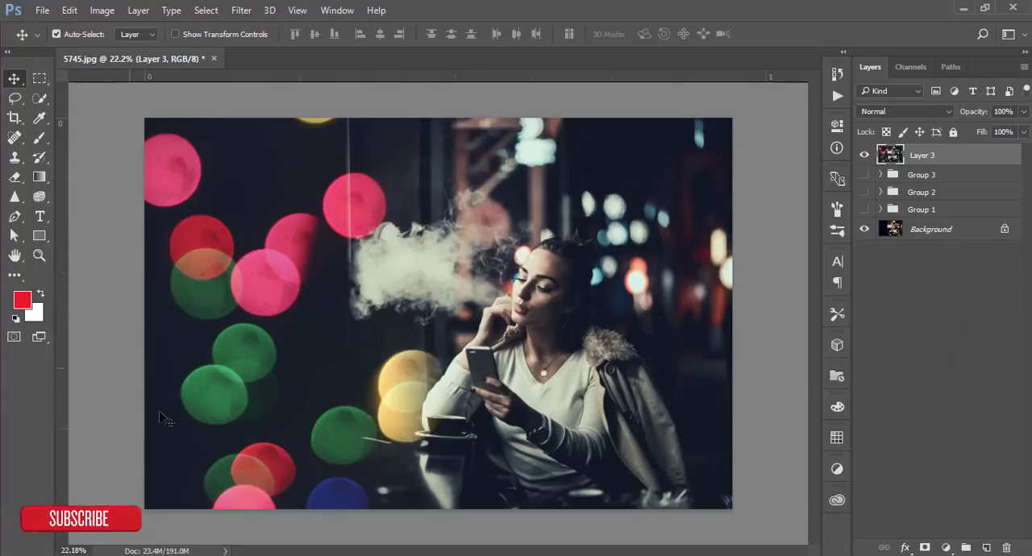
mouse_move(630, 374)
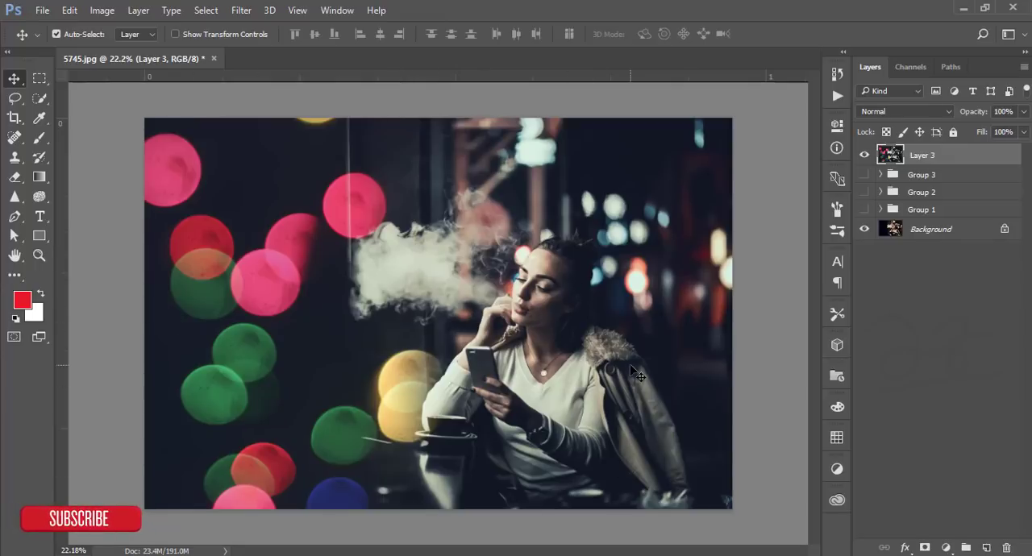